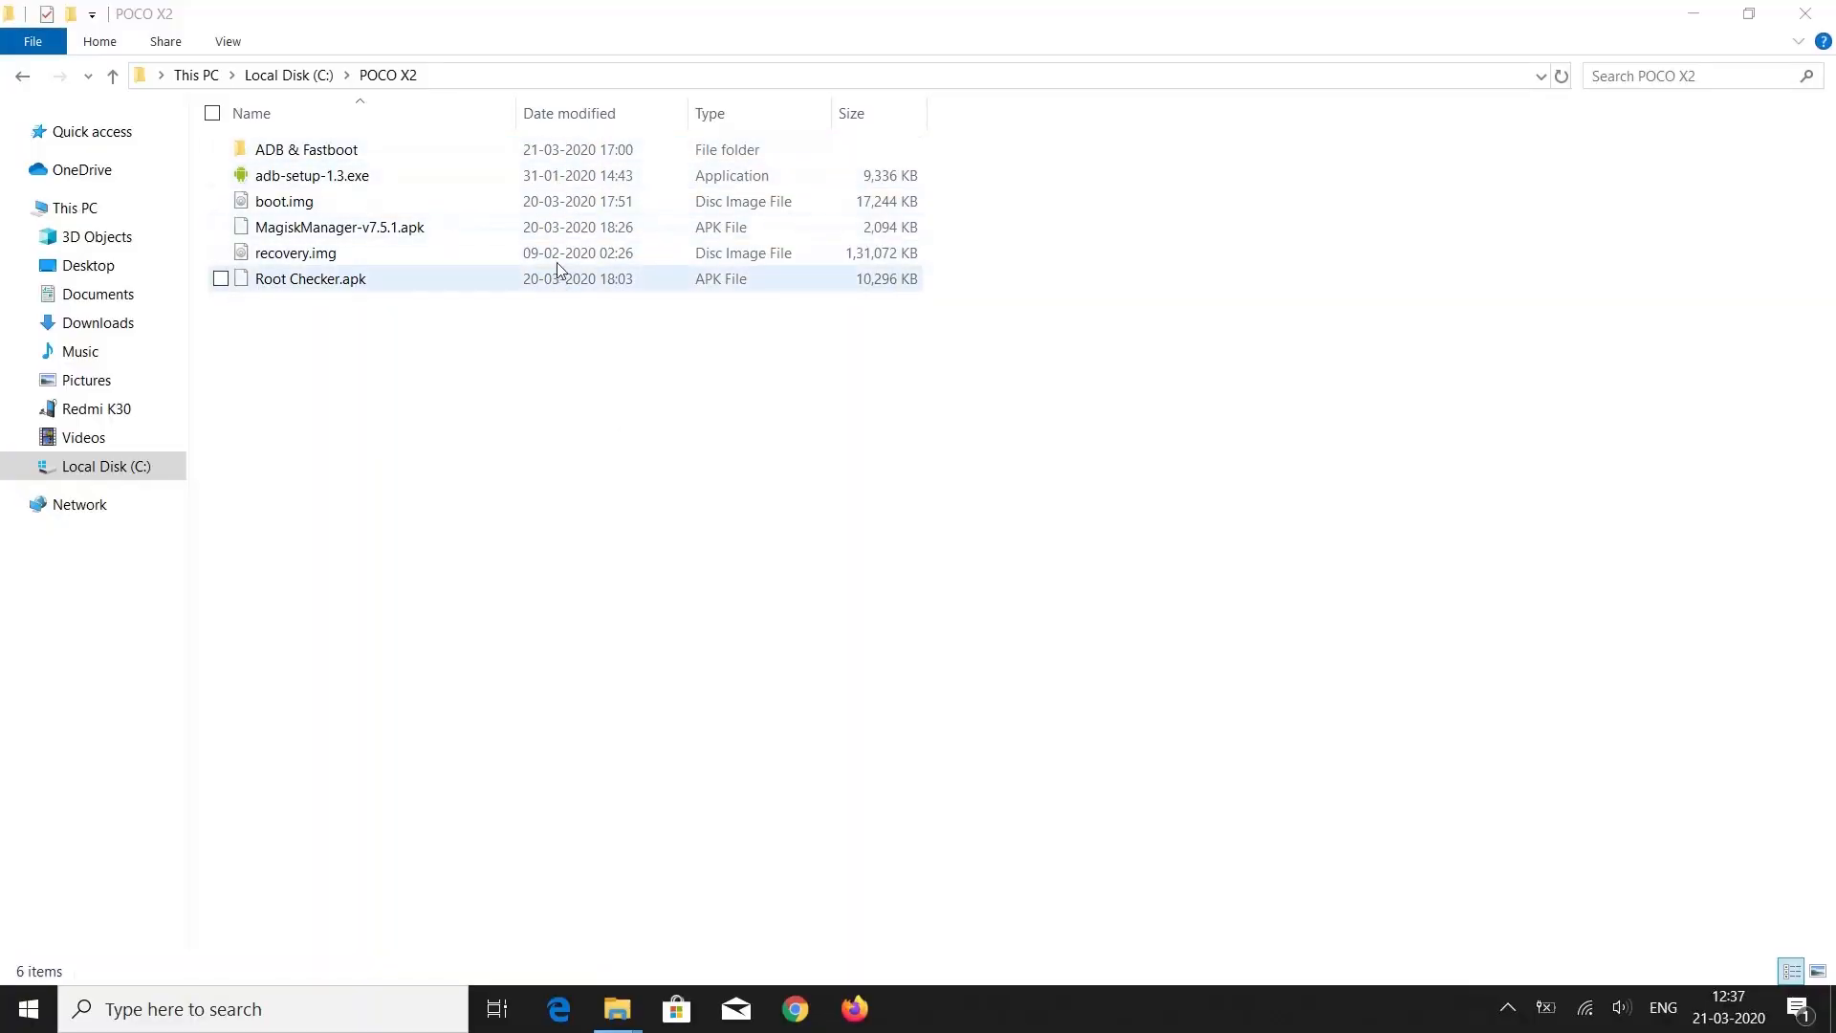
# - Navigate from About phone to Additional settings, where Developer options is listed
pyautogui.click(526, 359)
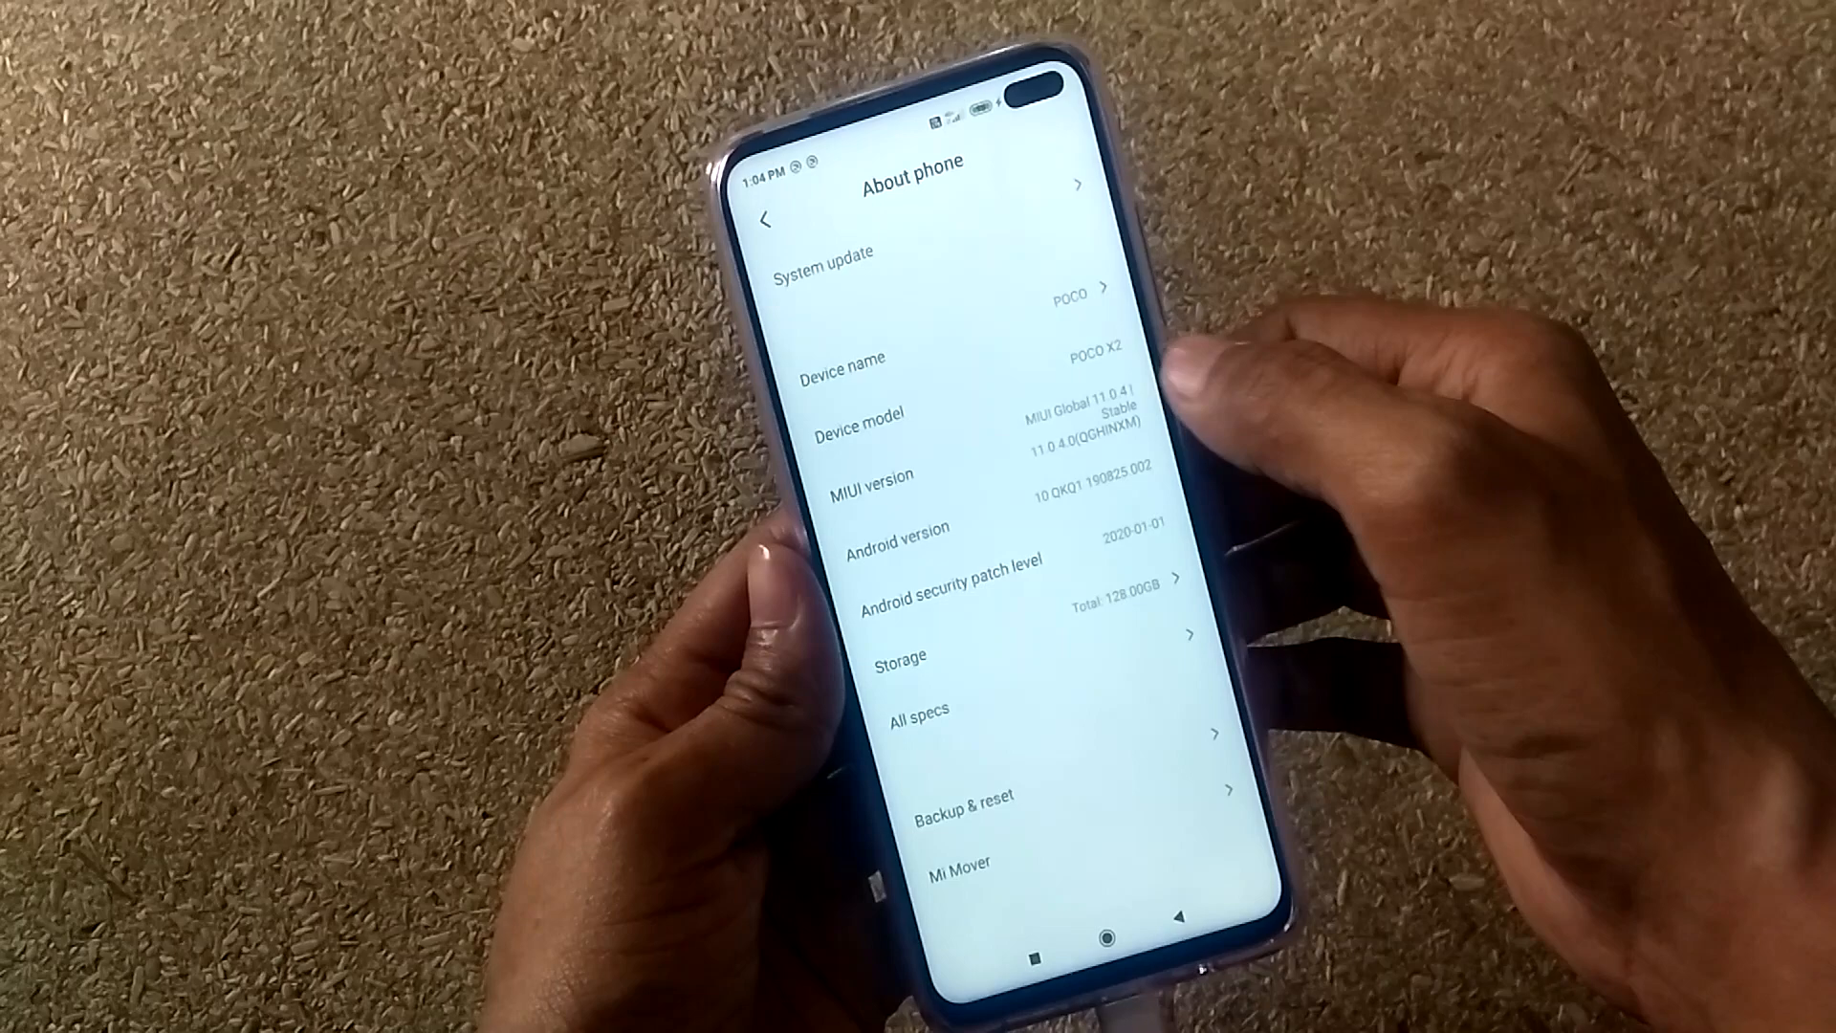
pyautogui.click(766, 214)
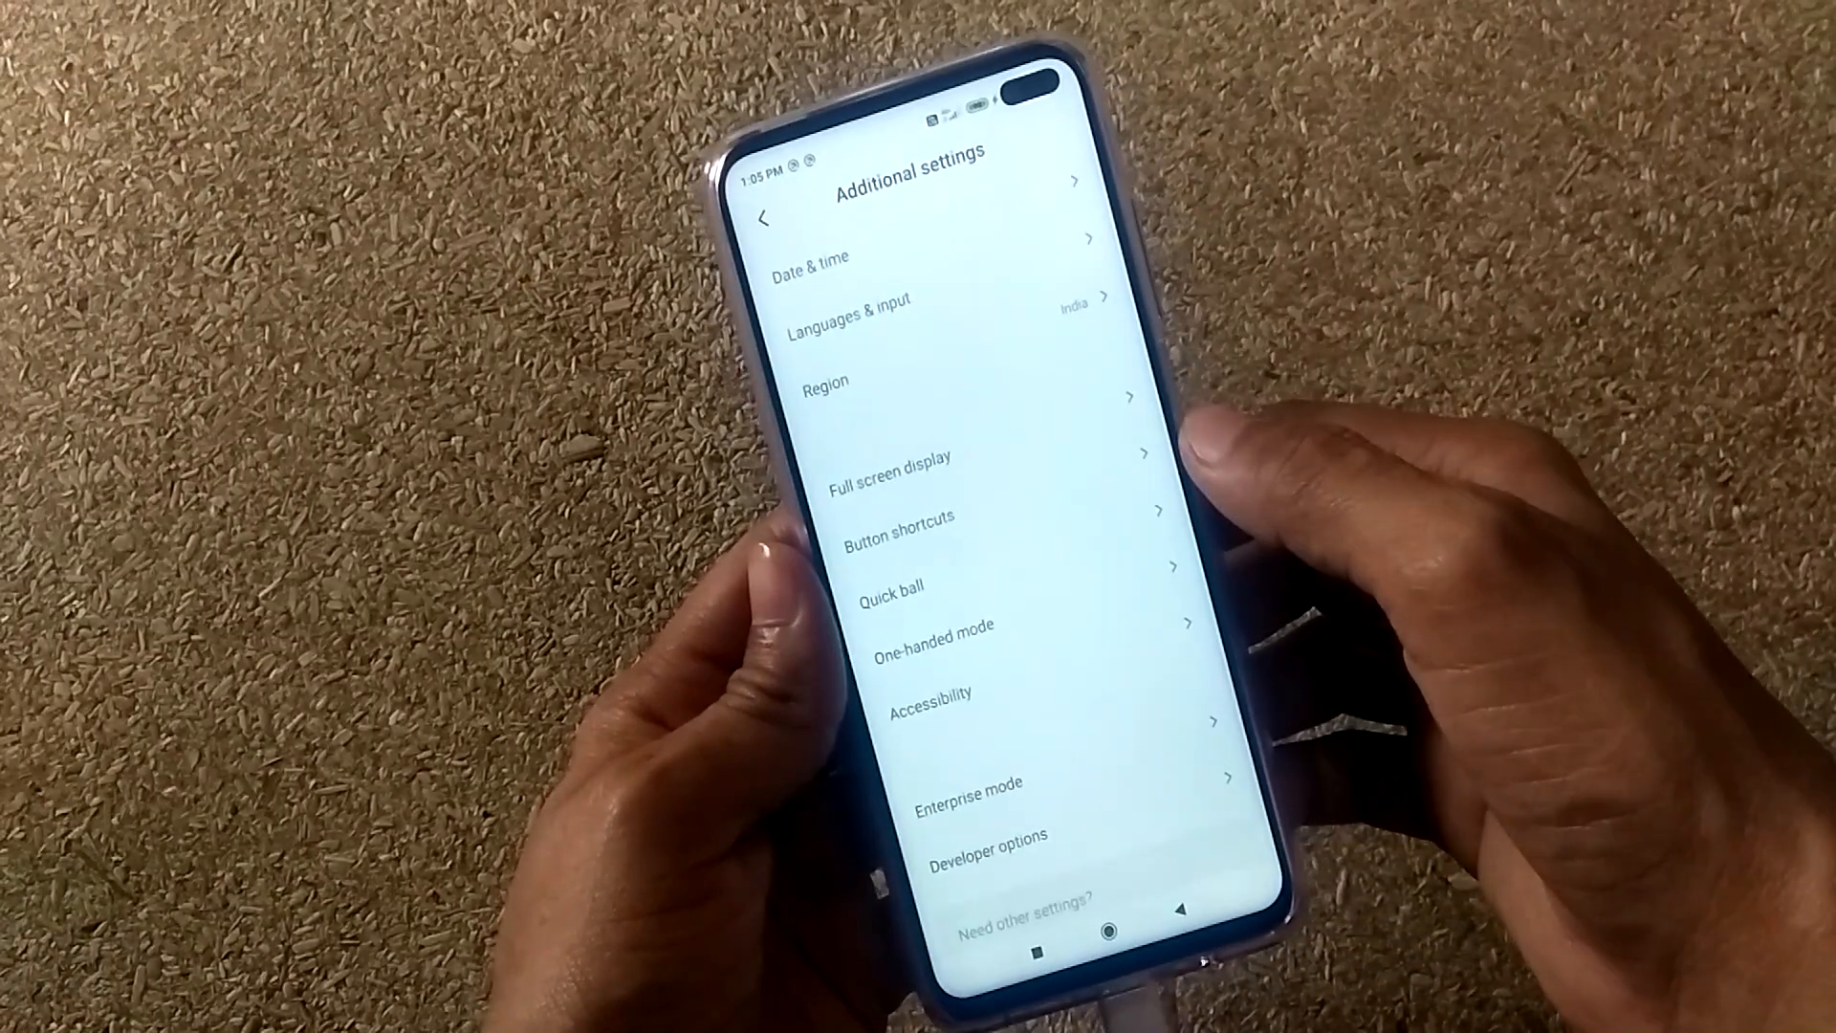
pyautogui.click(981, 863)
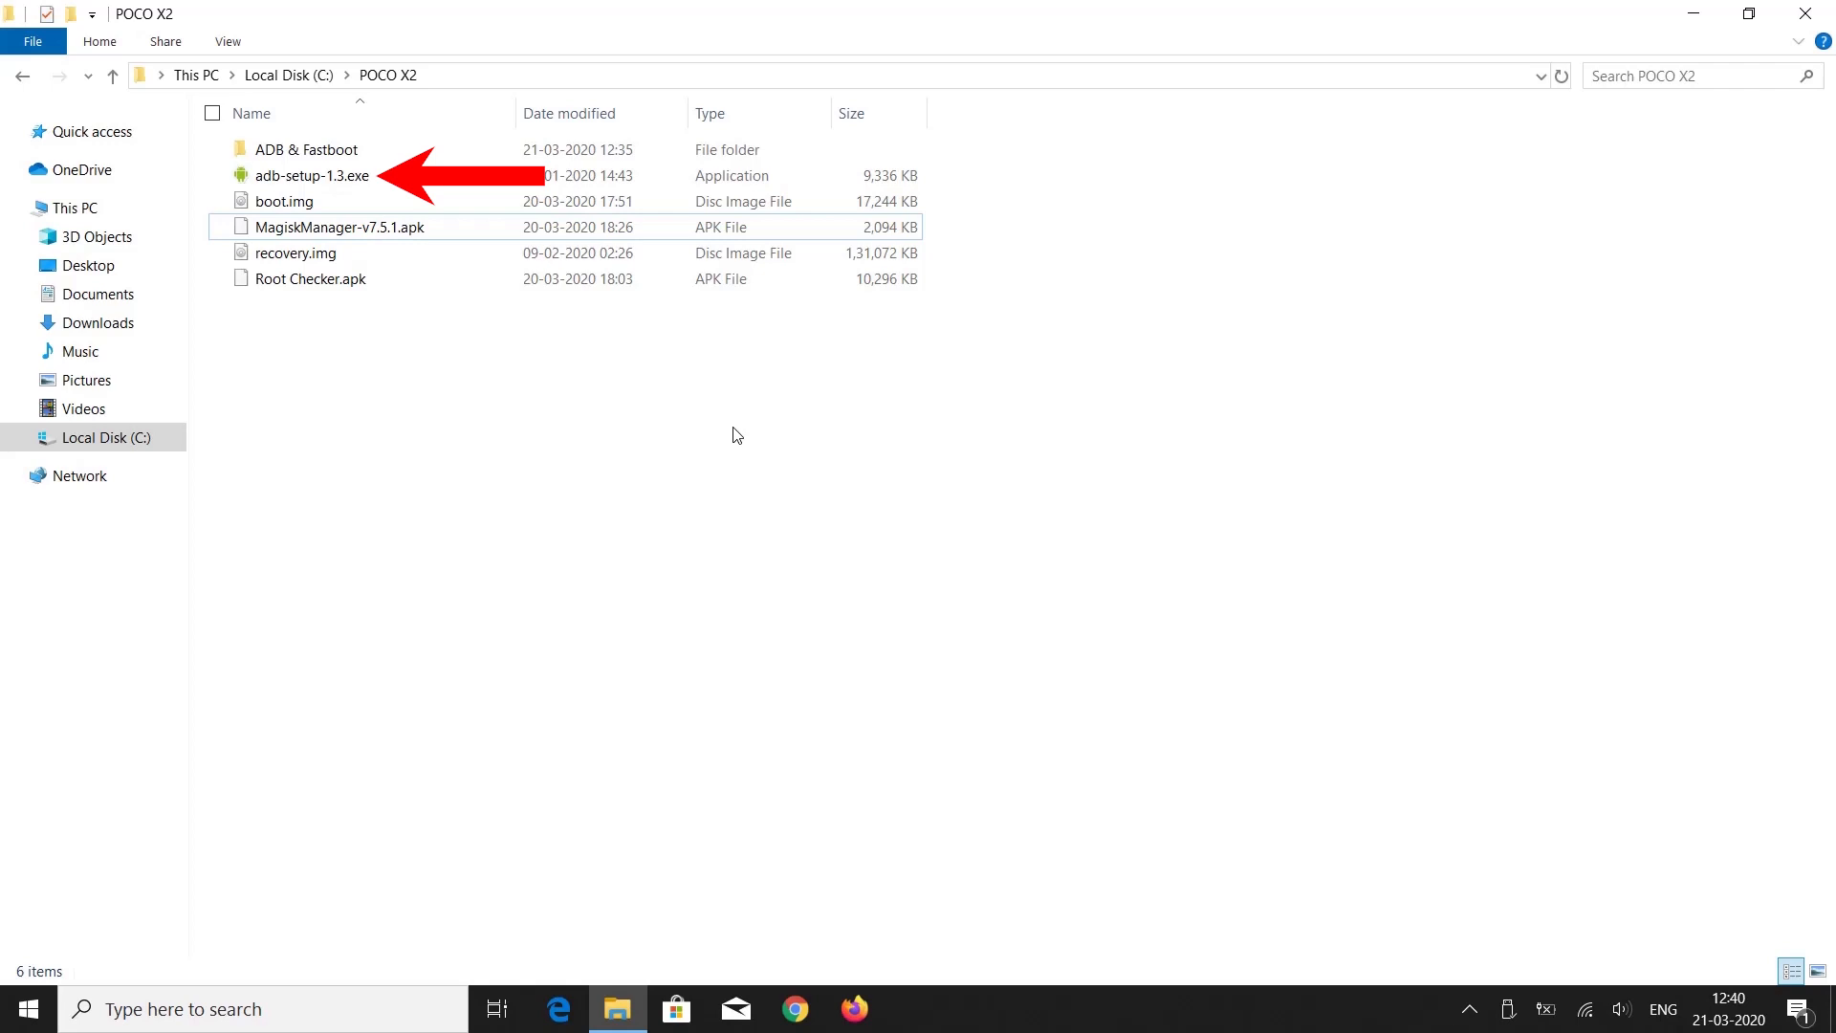
# - Launch 'Open PowerShell window here' from the ADB & Fastboot folder's context menu
pyautogui.click(298, 252)
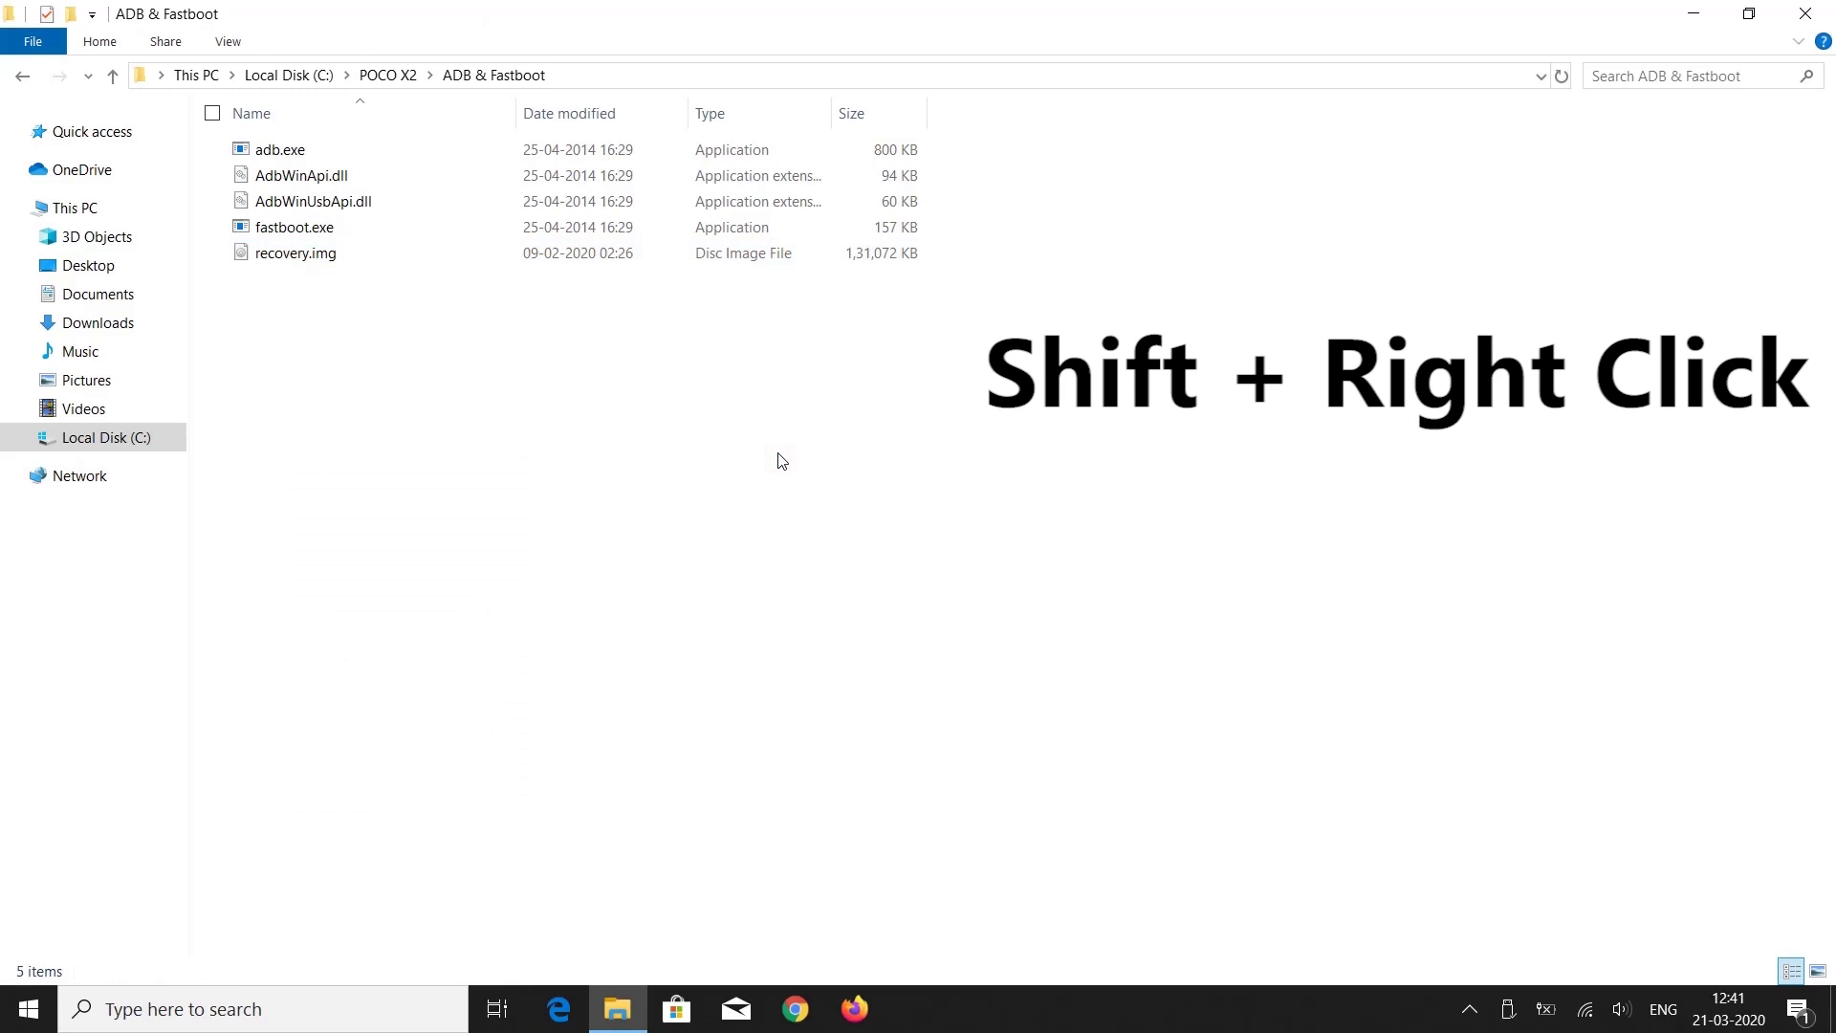
pyautogui.rightClick(781, 460)
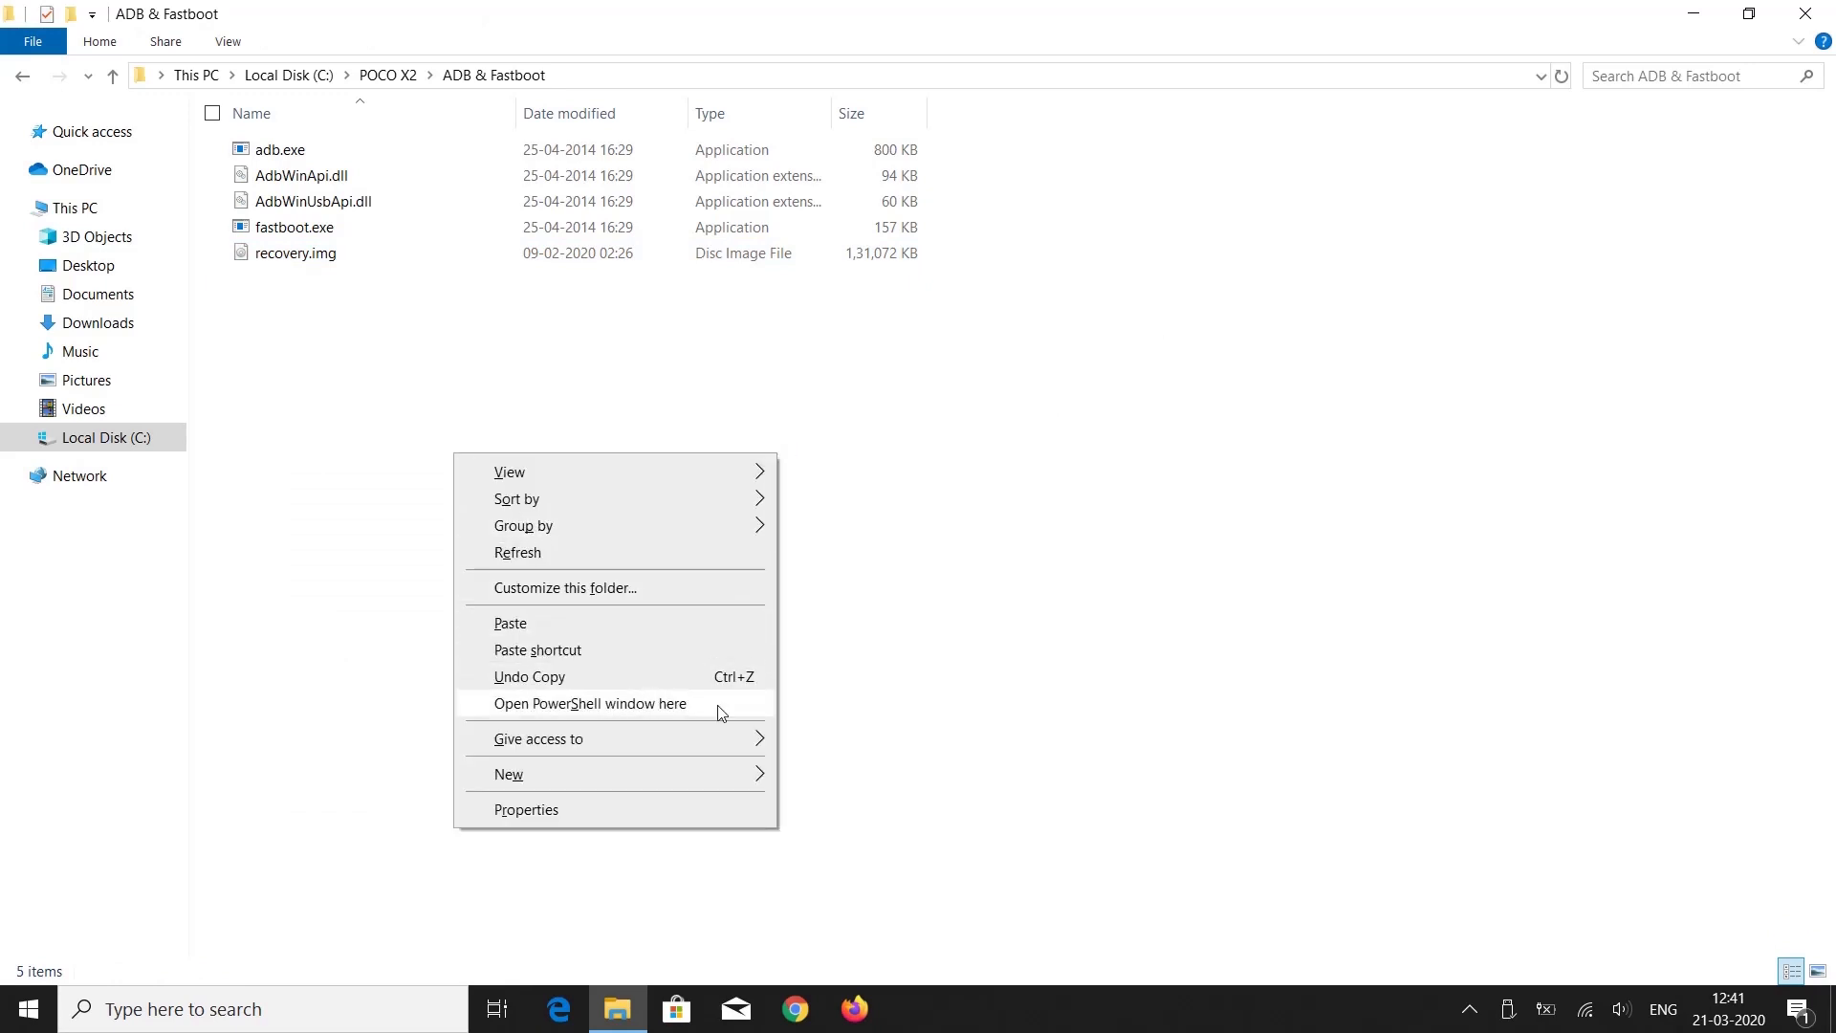
pyautogui.moveTo(684, 707)
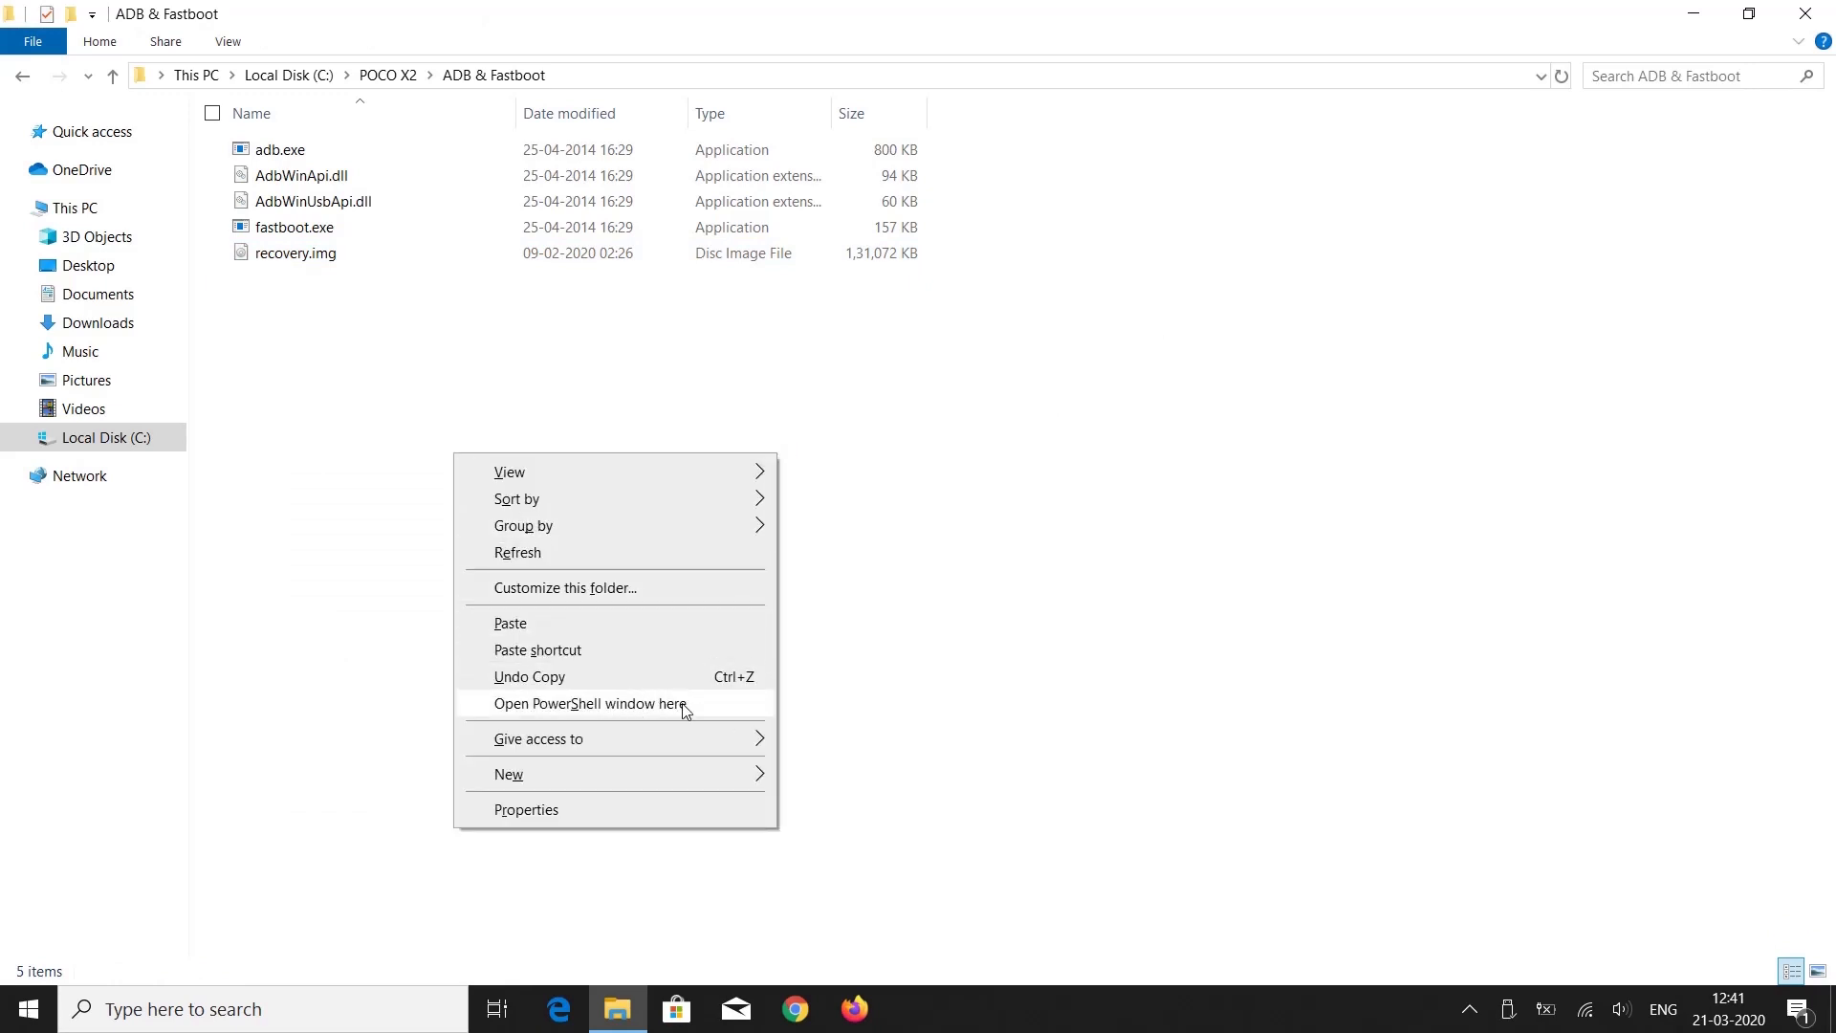
pyautogui.click(589, 704)
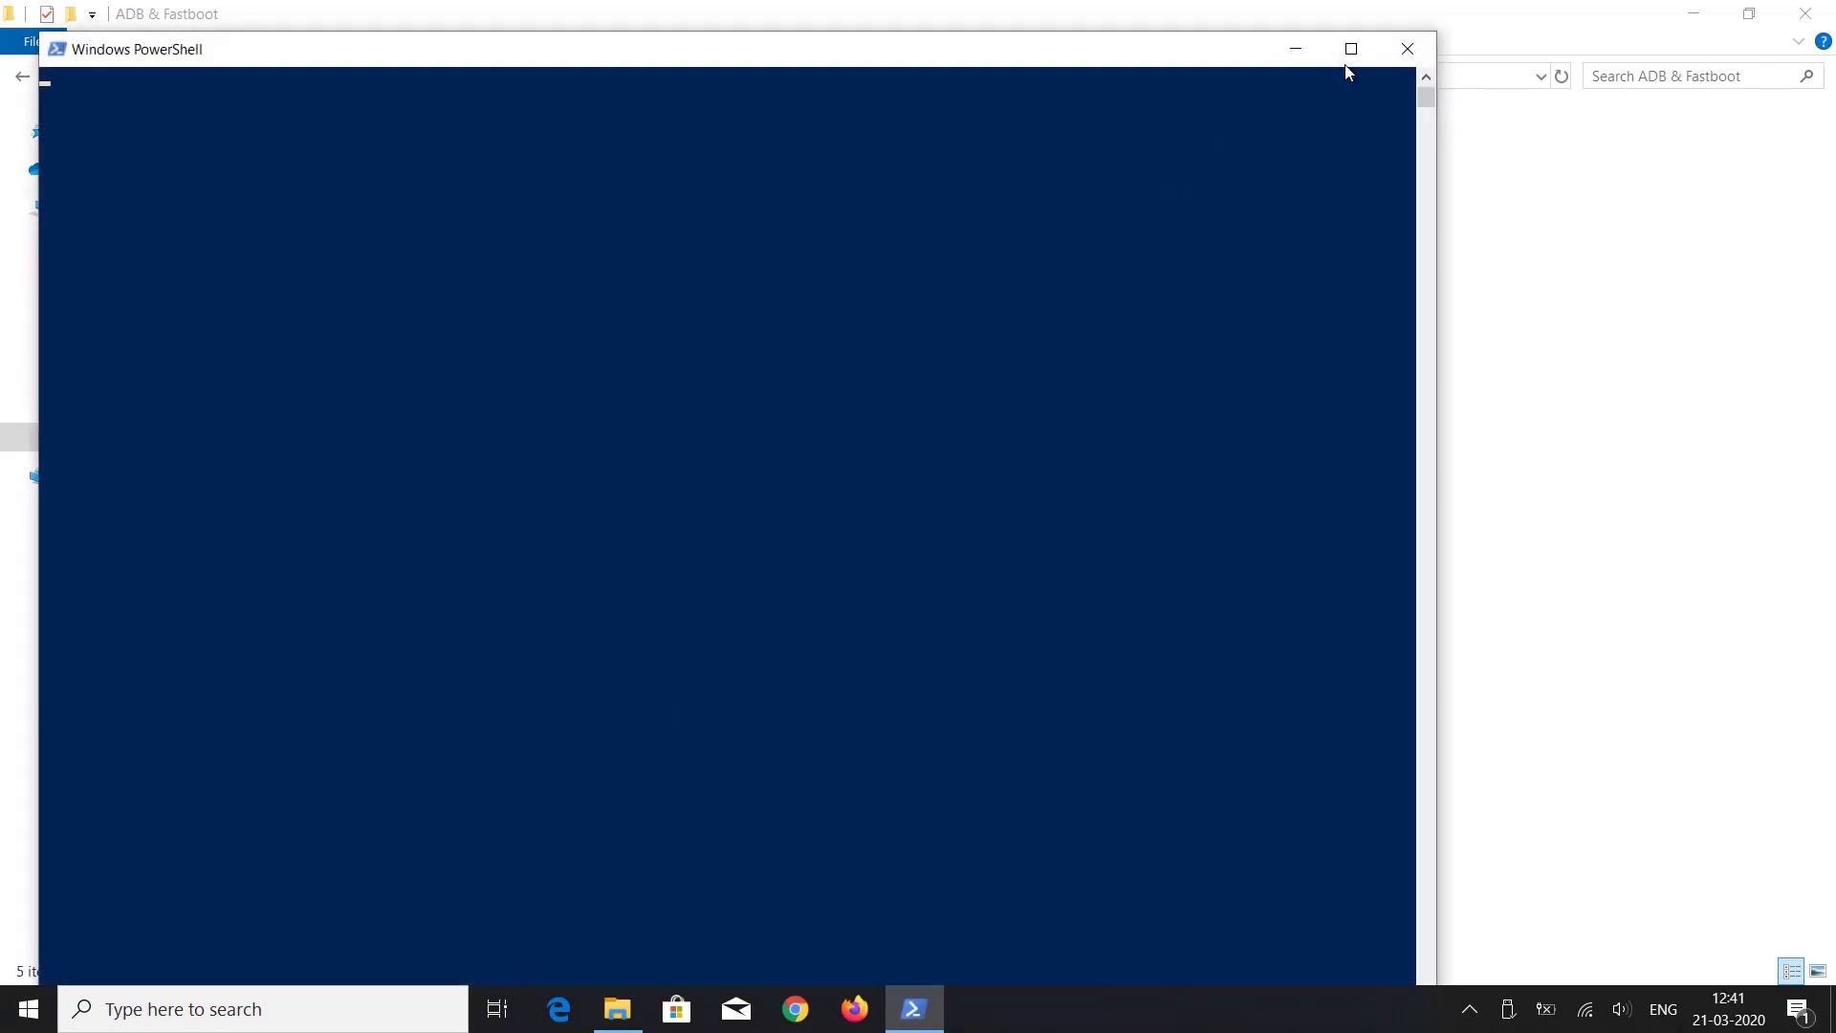
# - Maximise PowerShell and run 'fastboot devices' to list the connected phone
pyautogui.click(1352, 49)
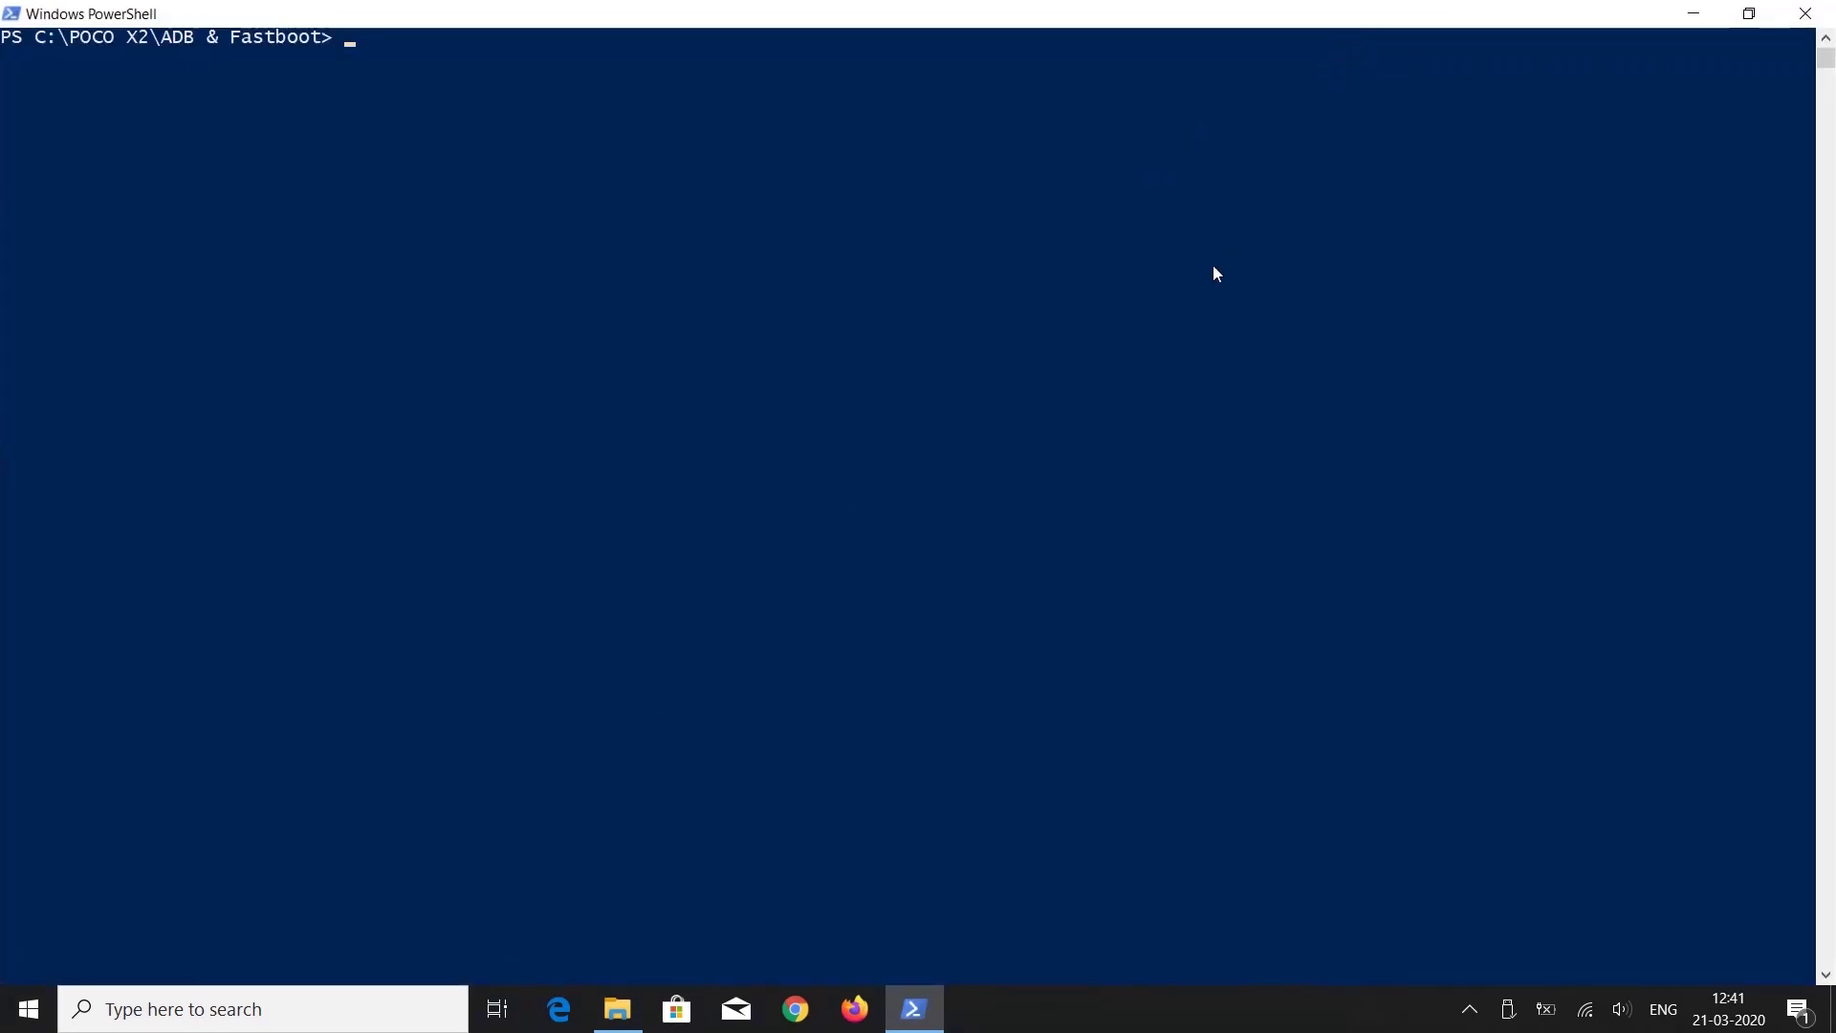
pyautogui.write('fast')
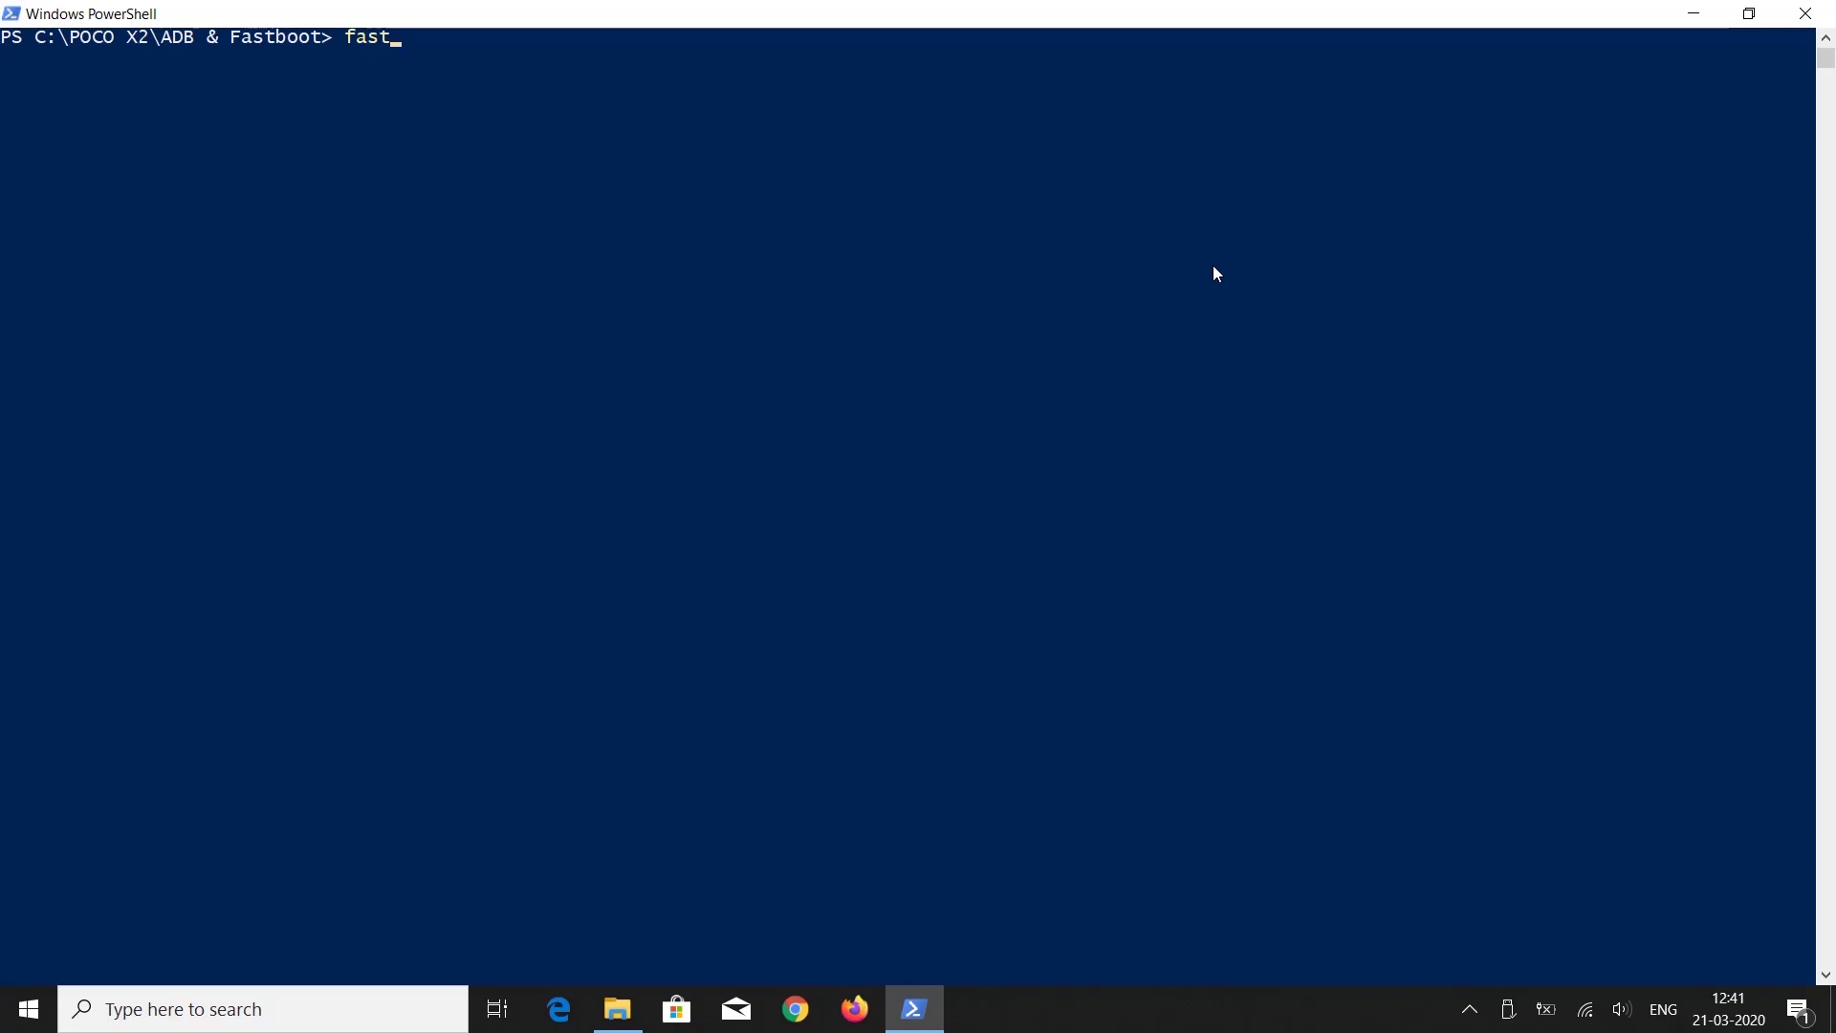
pyautogui.write('boot devices')
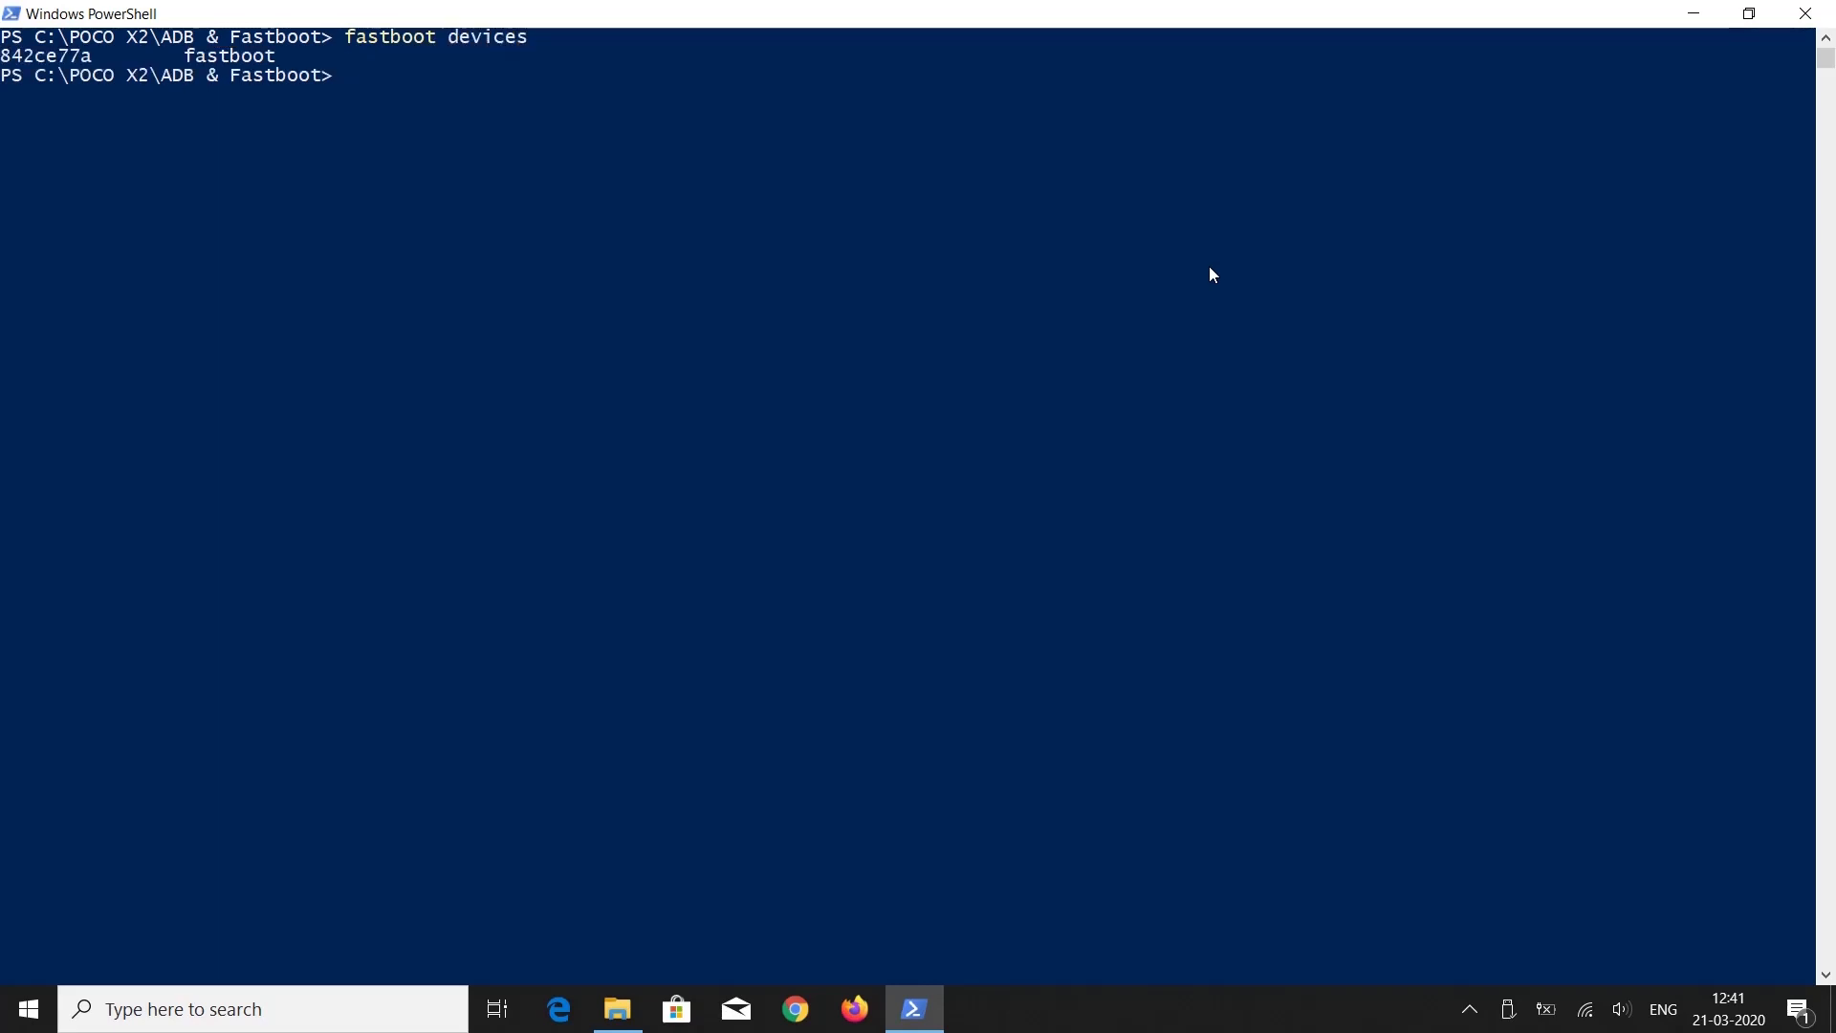
pyautogui.moveTo(238, 77)
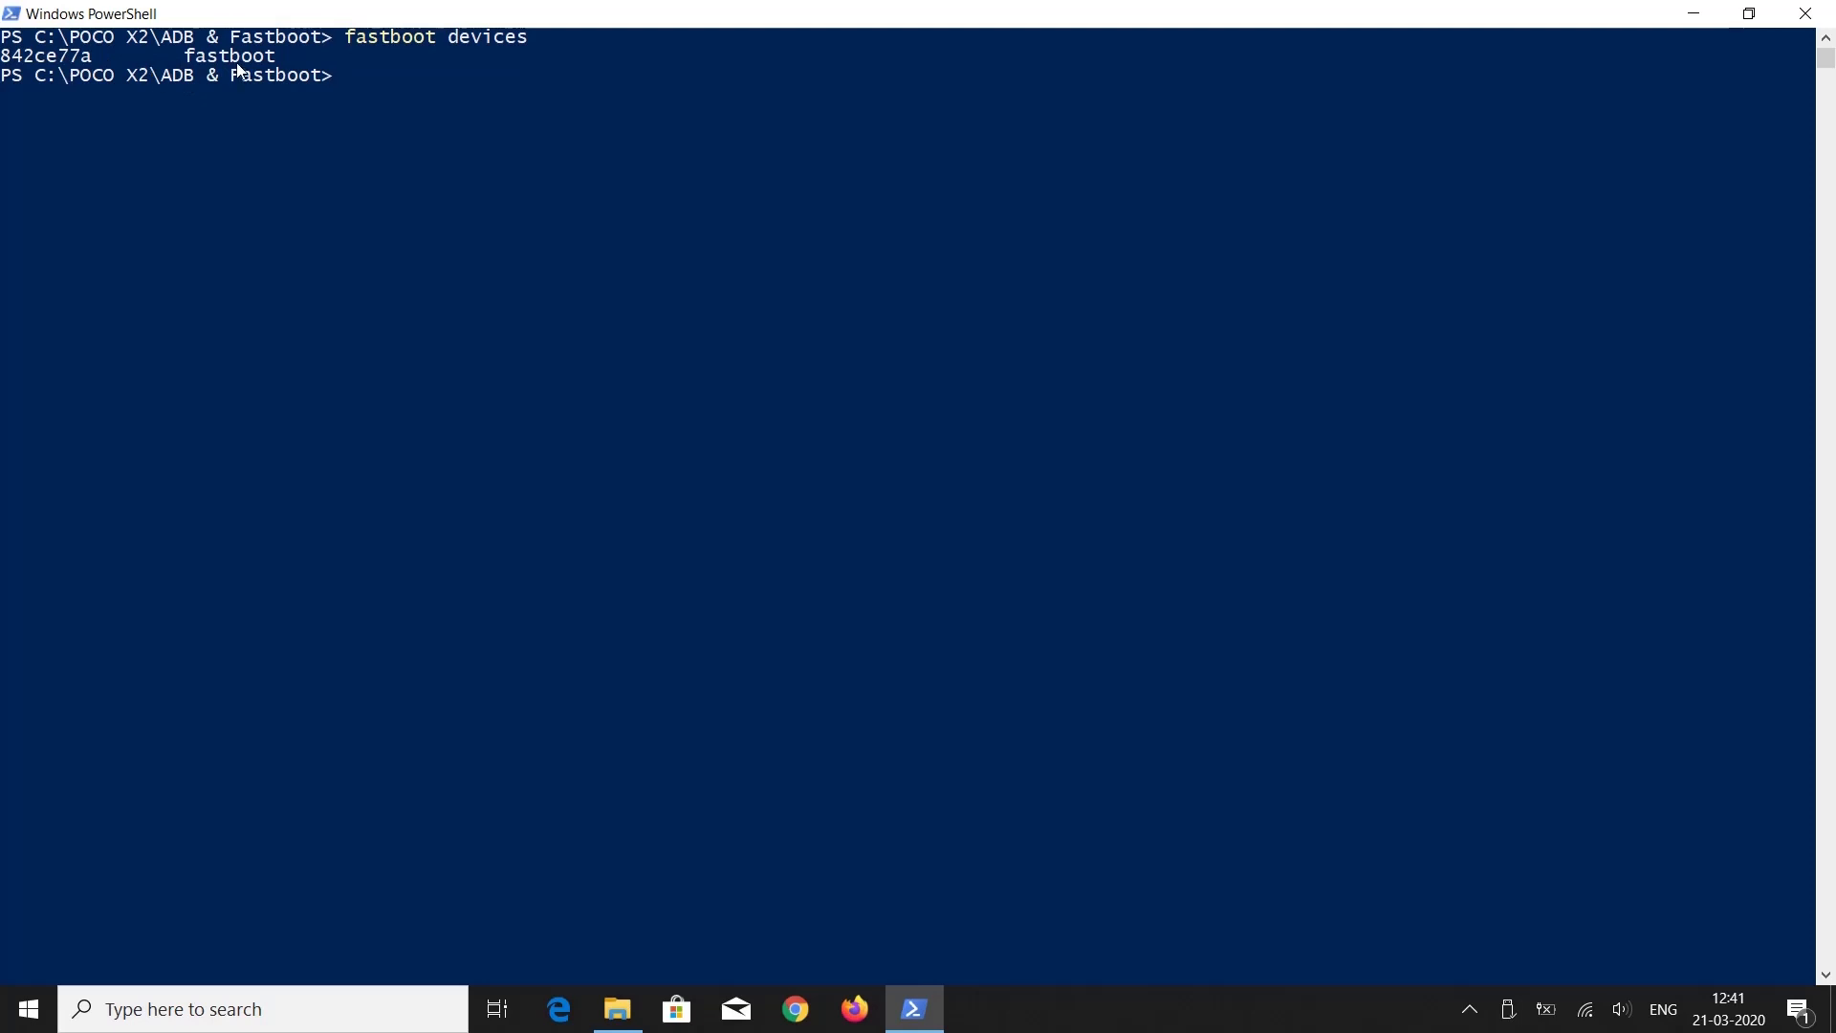
pyautogui.moveTo(558, 124)
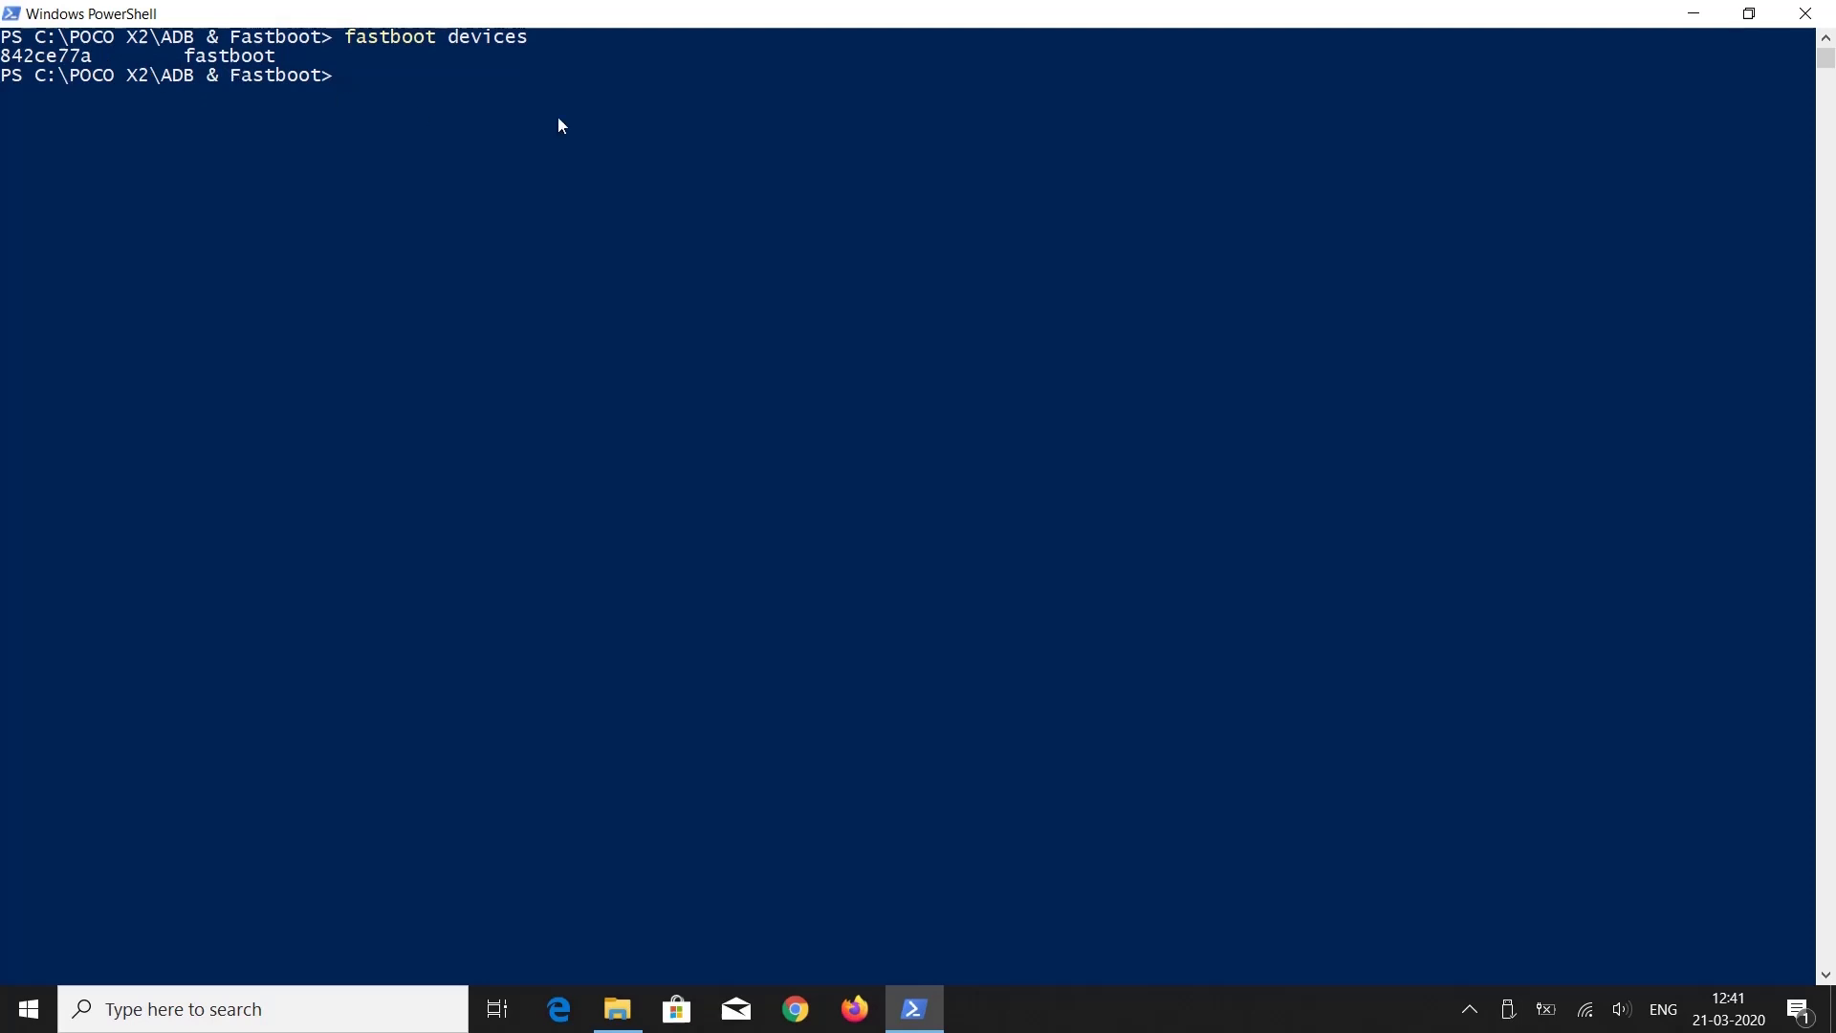
pyautogui.moveTo(1028, 77)
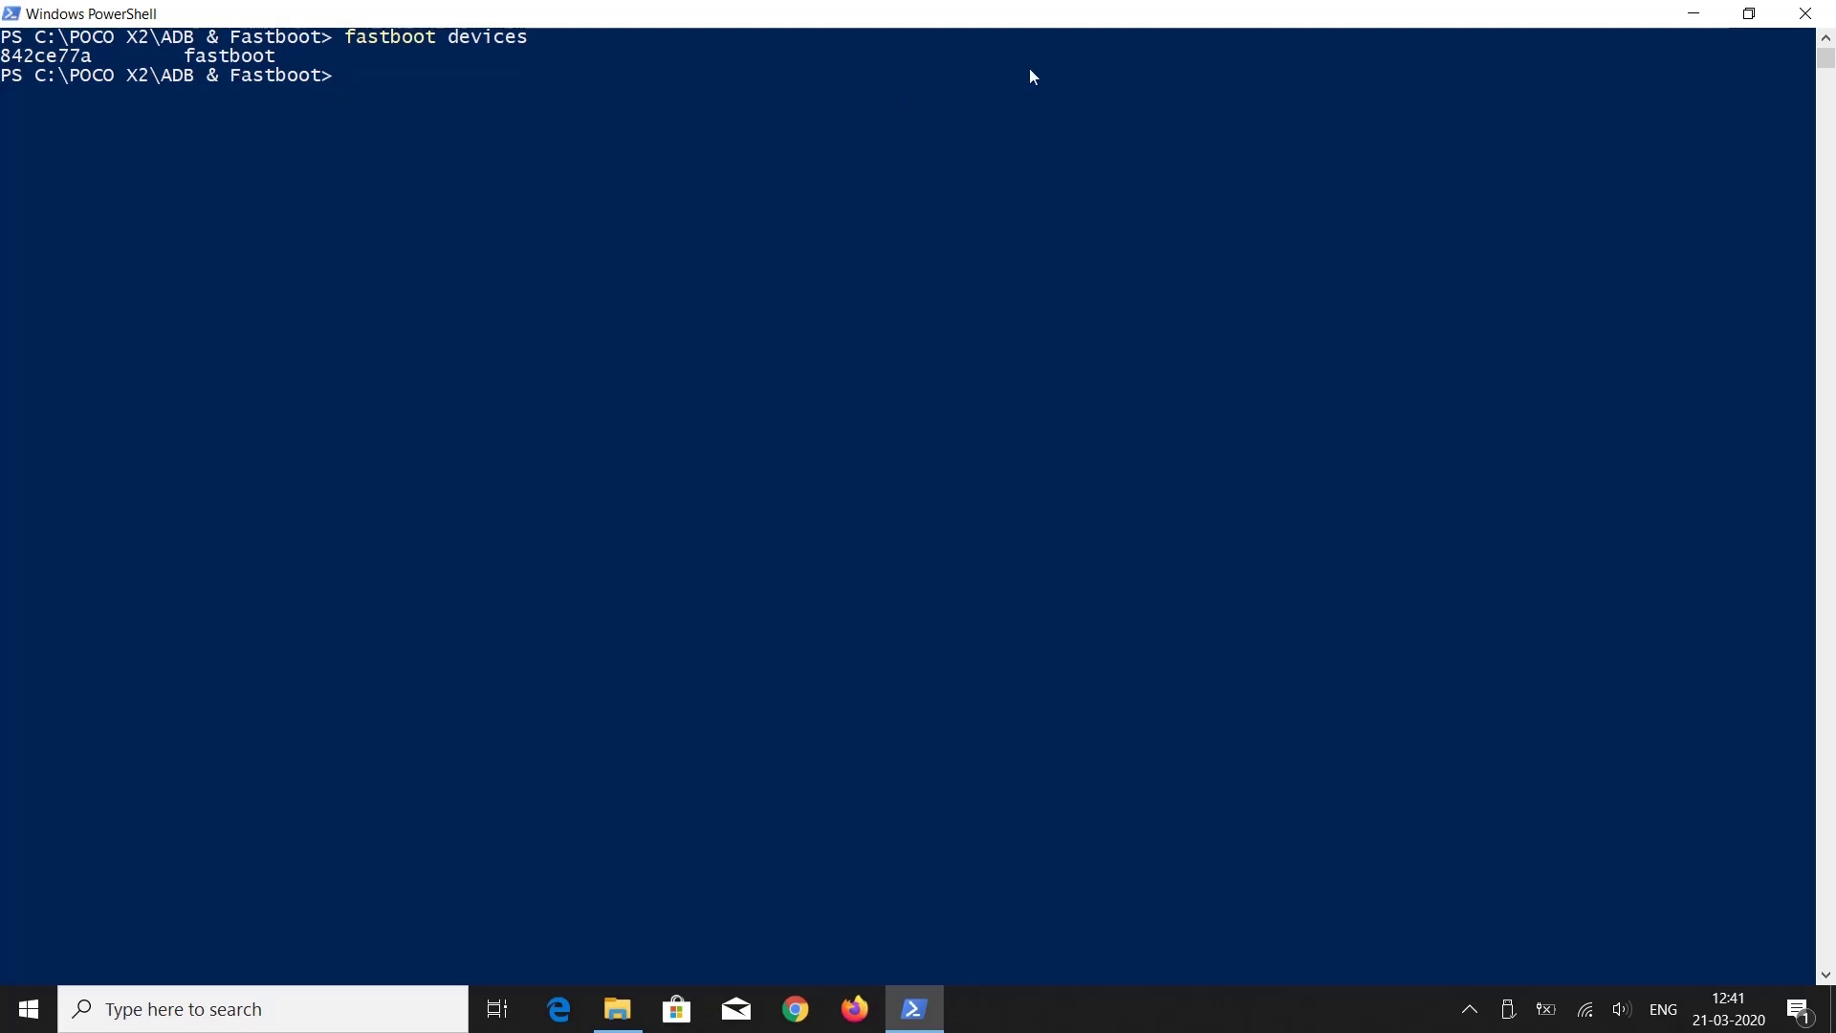
pyautogui.write('fastboot flash re')
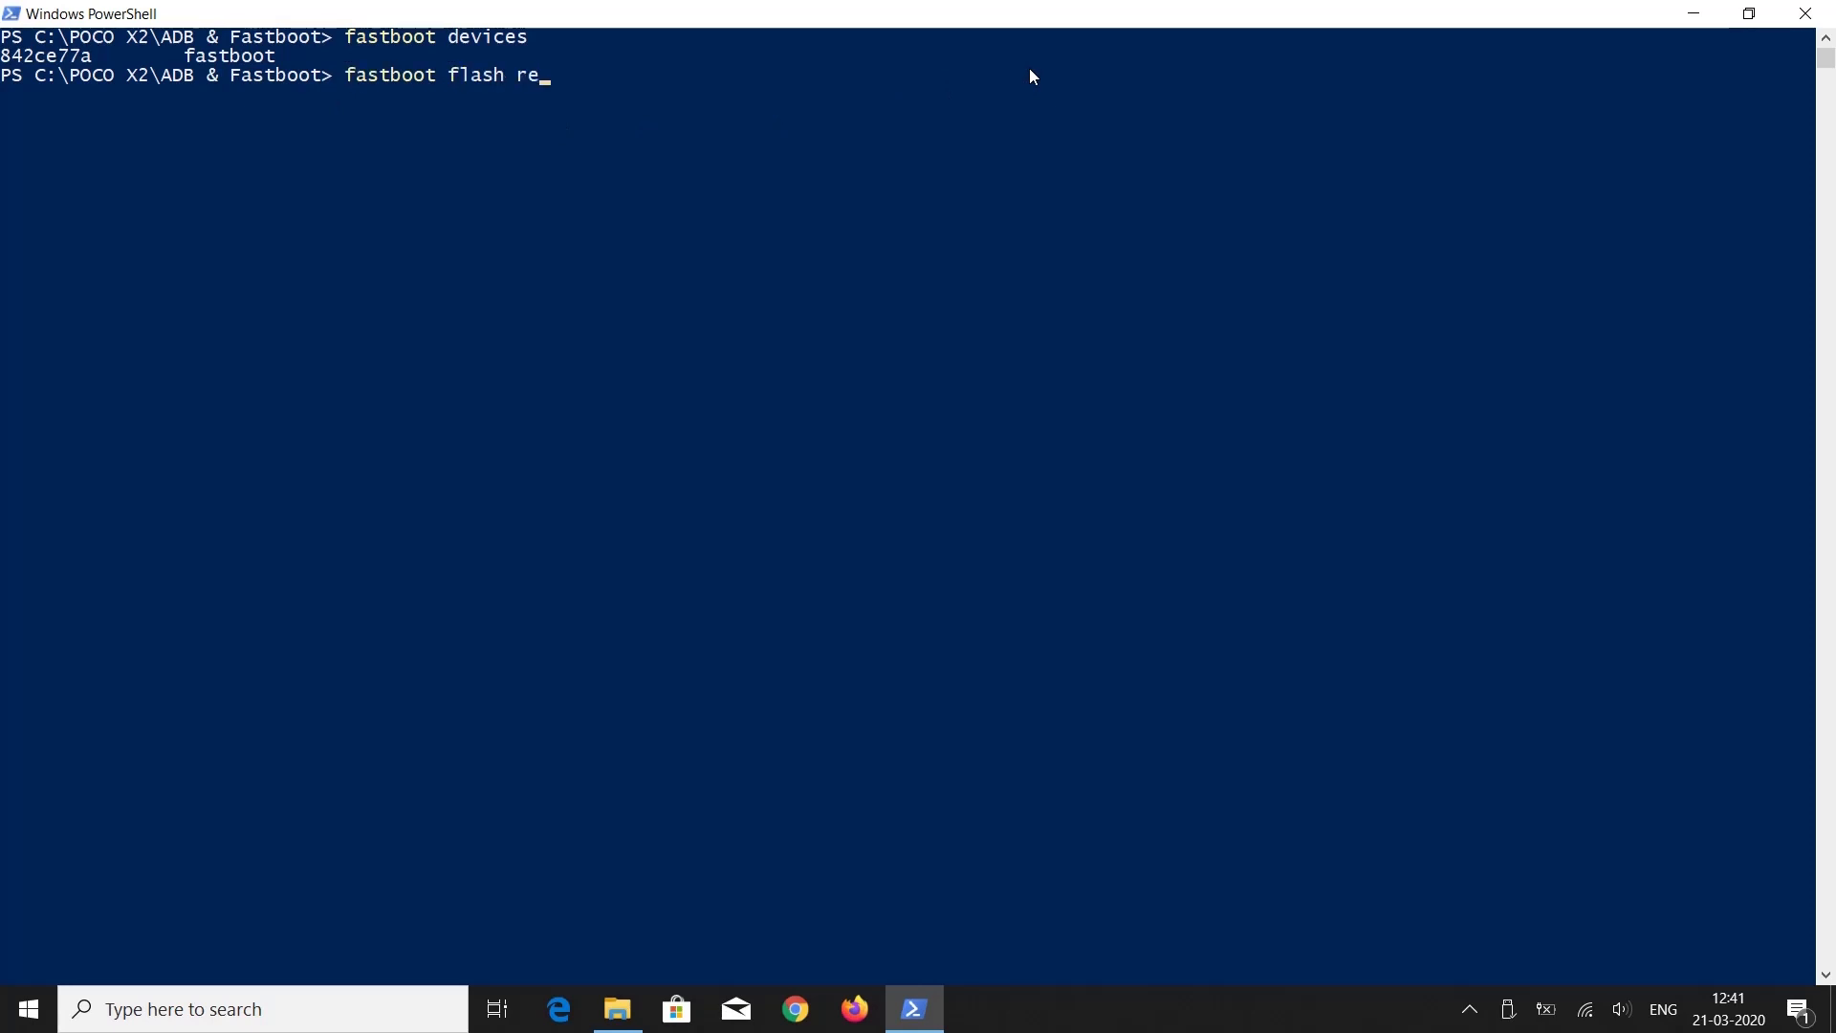
# - Flash recovery.img to the recovery partition, then boot the phone into TWRP
pyautogui.write('covery recovery.img')
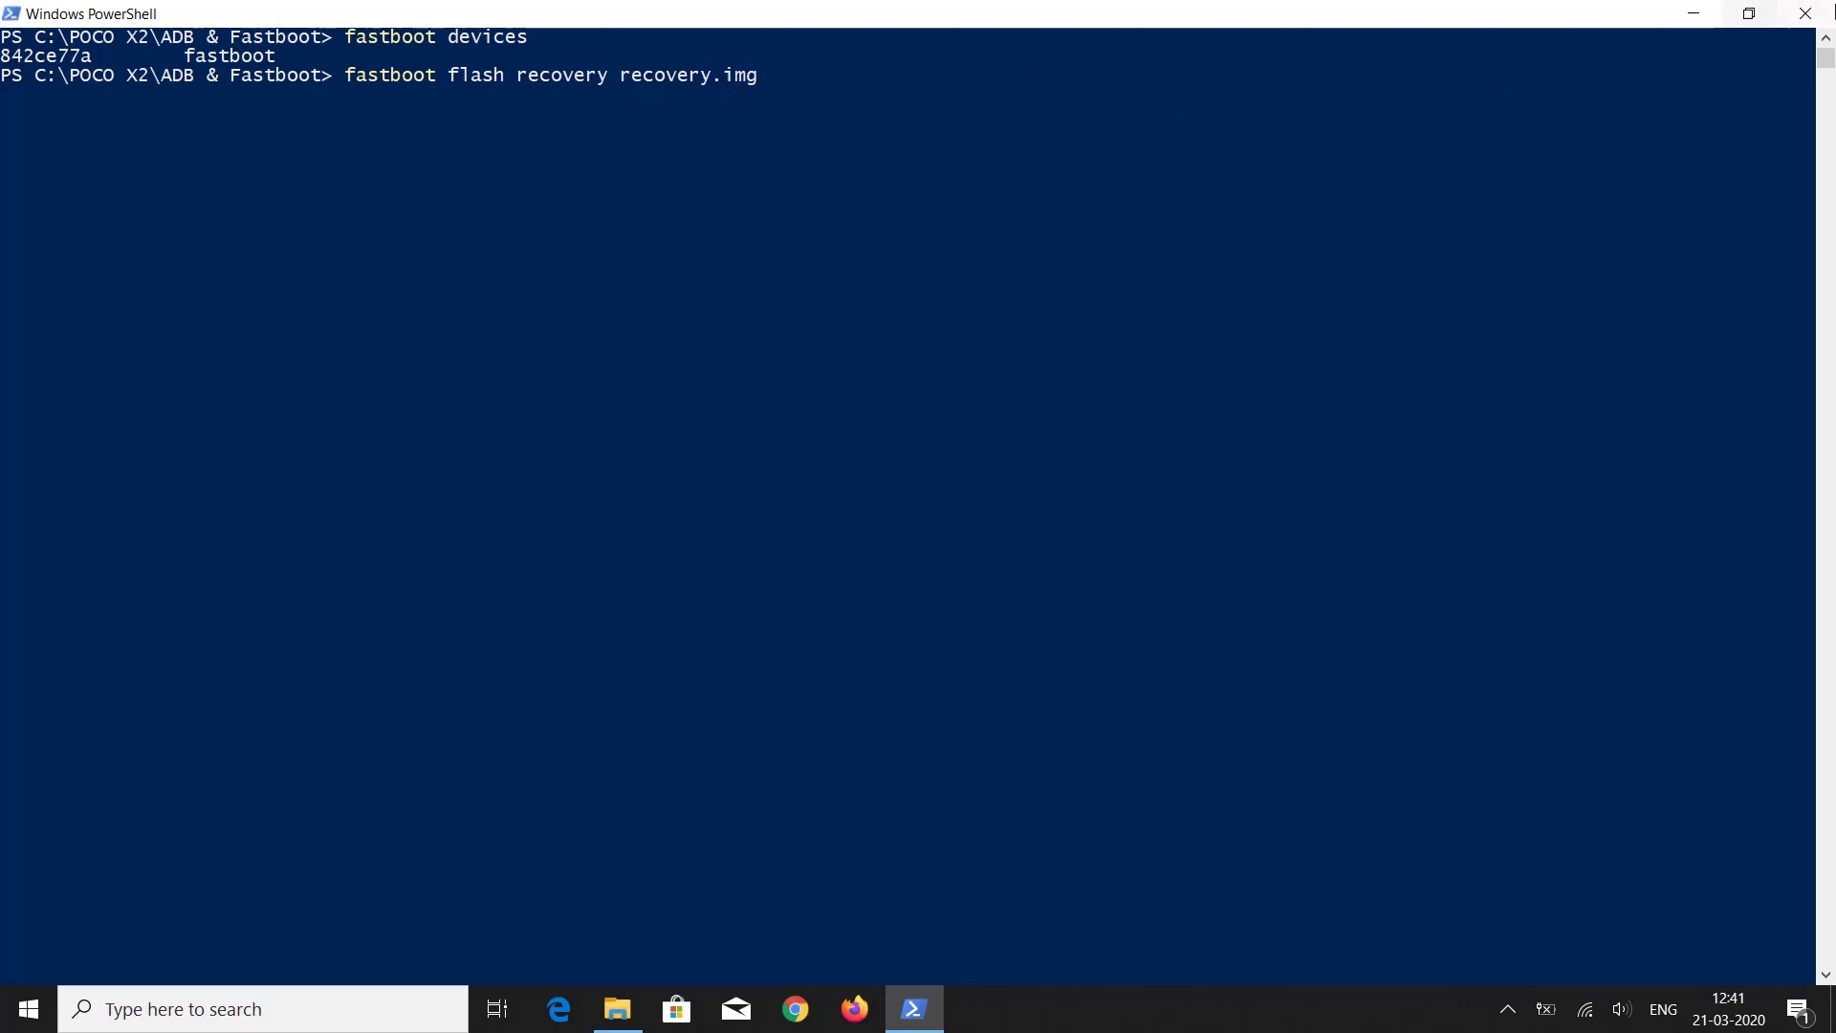
pyautogui.click(617, 1009)
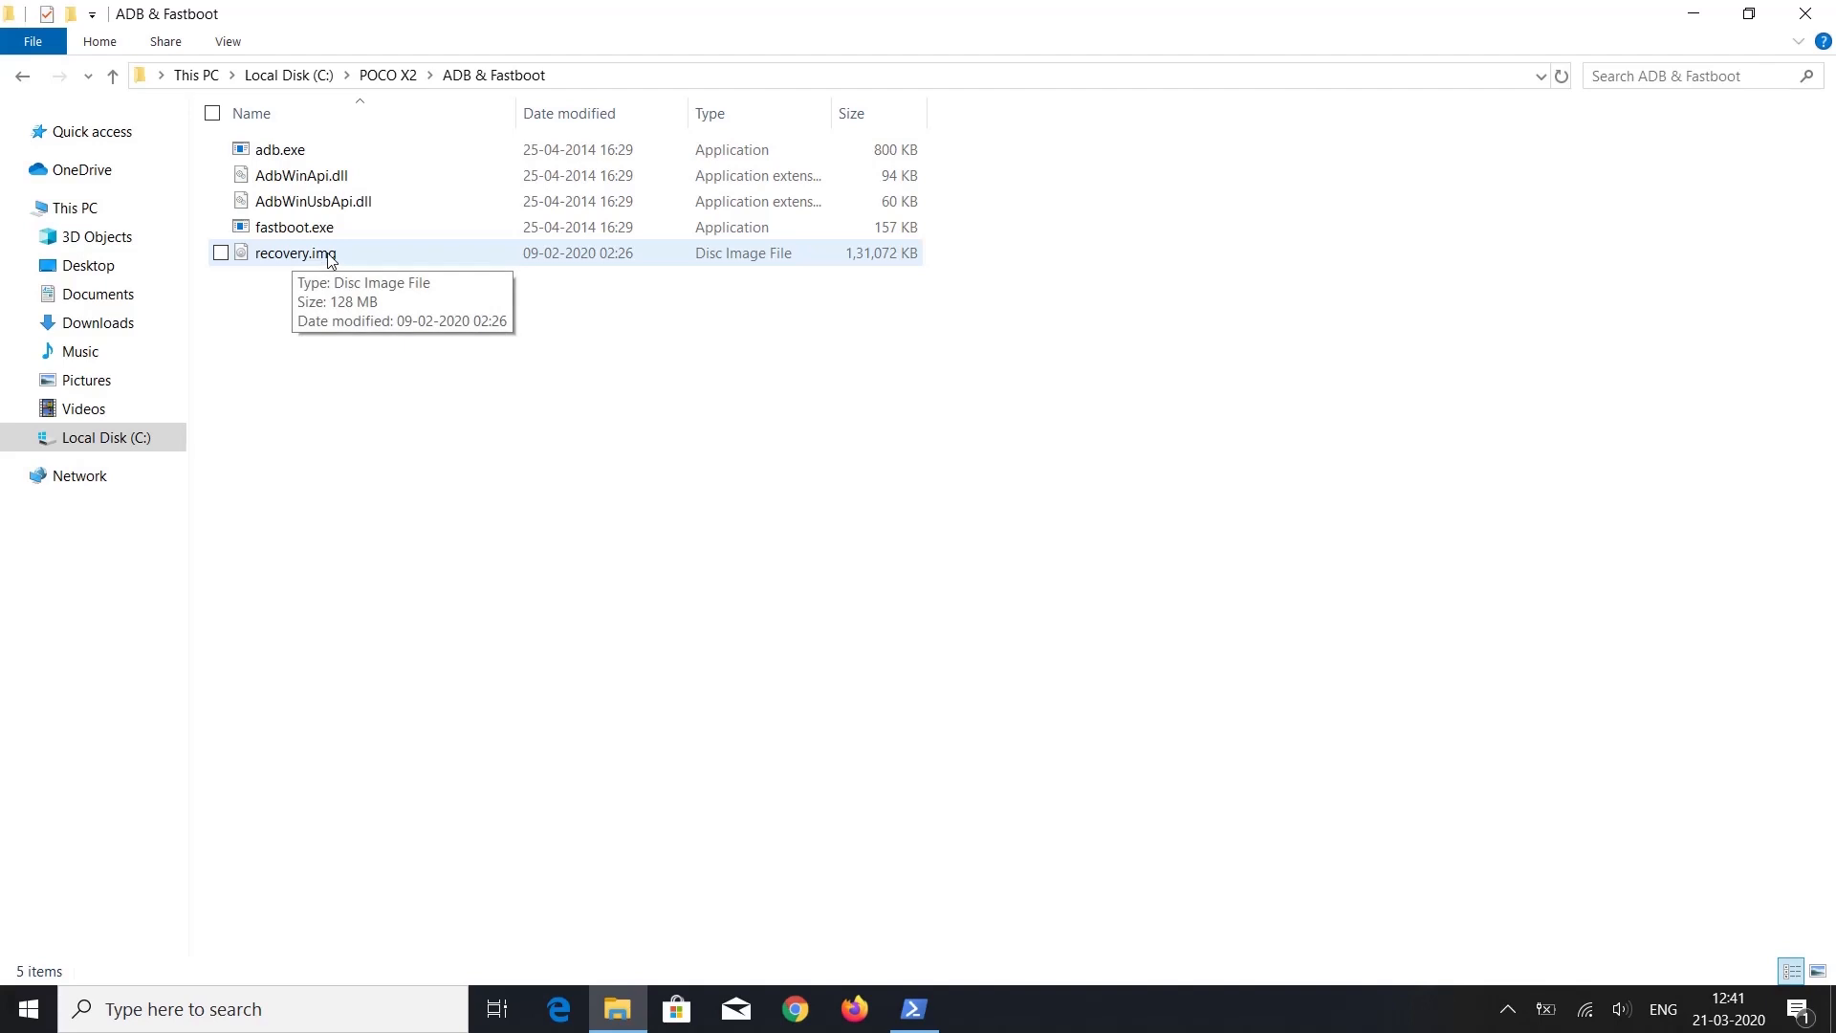
pyautogui.click(913, 1009)
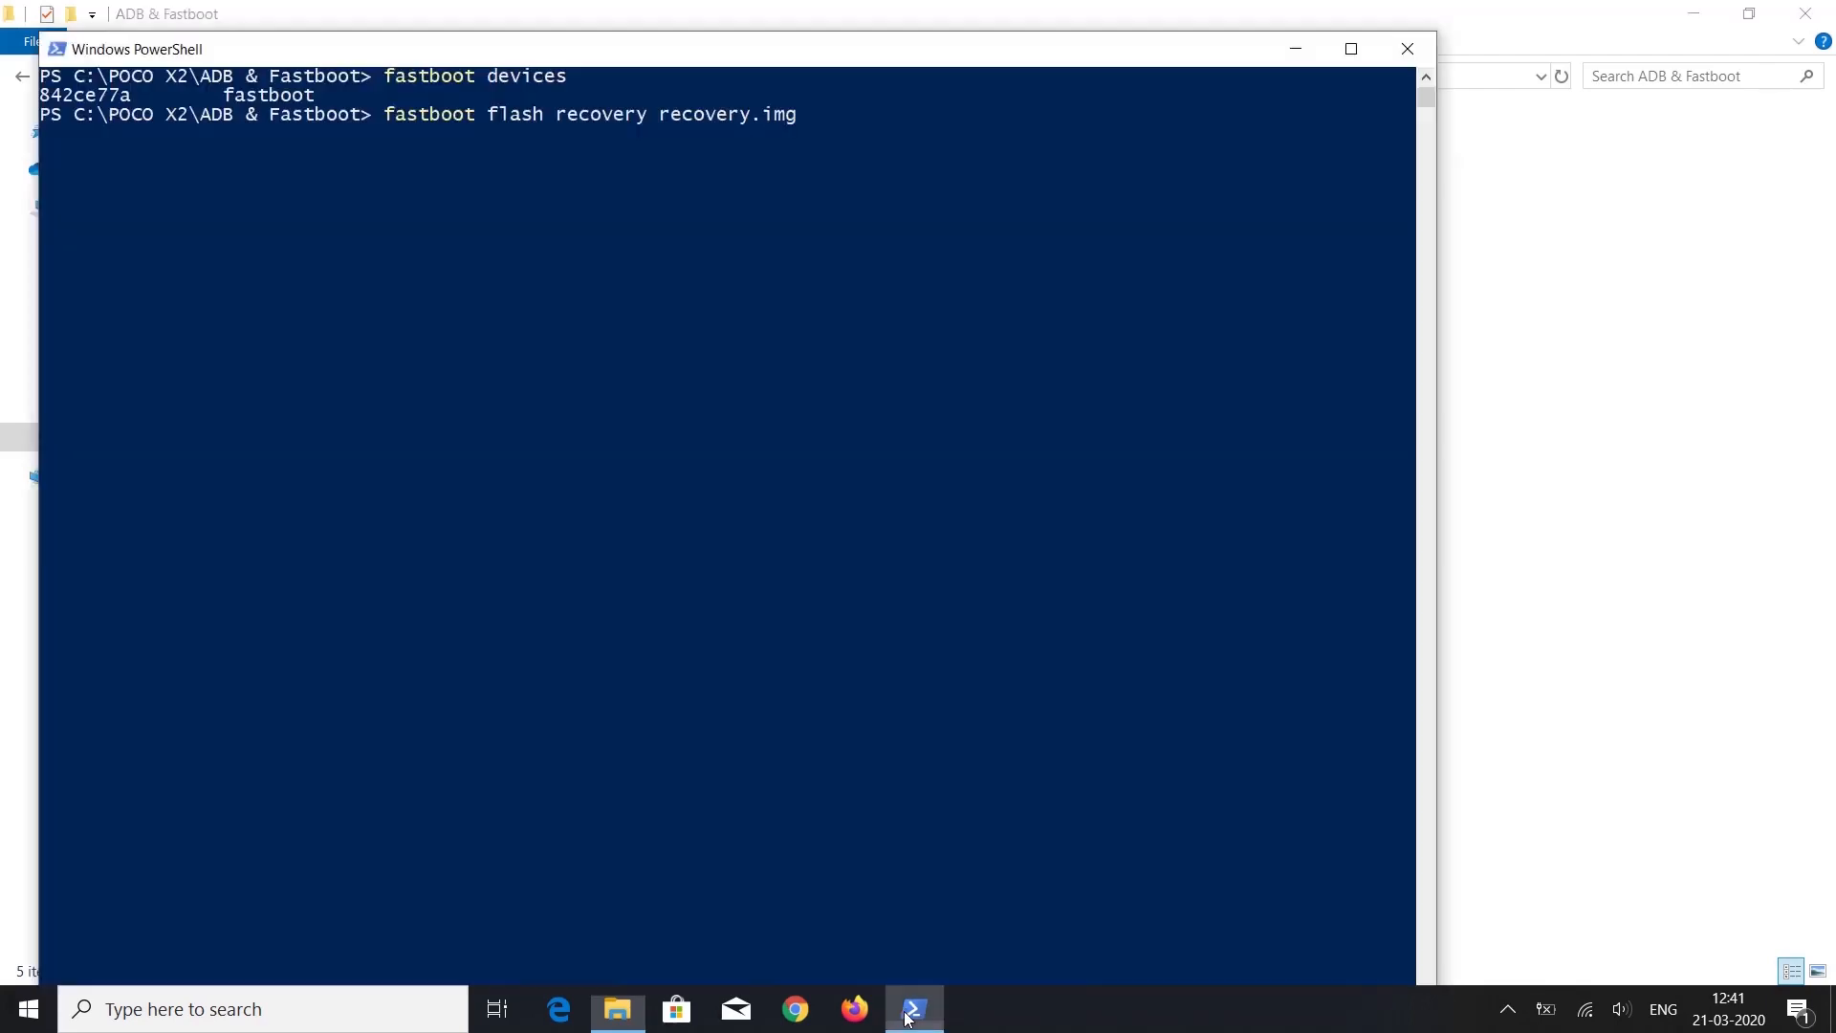
pyautogui.click(1351, 48)
pyautogui.write('fastb')
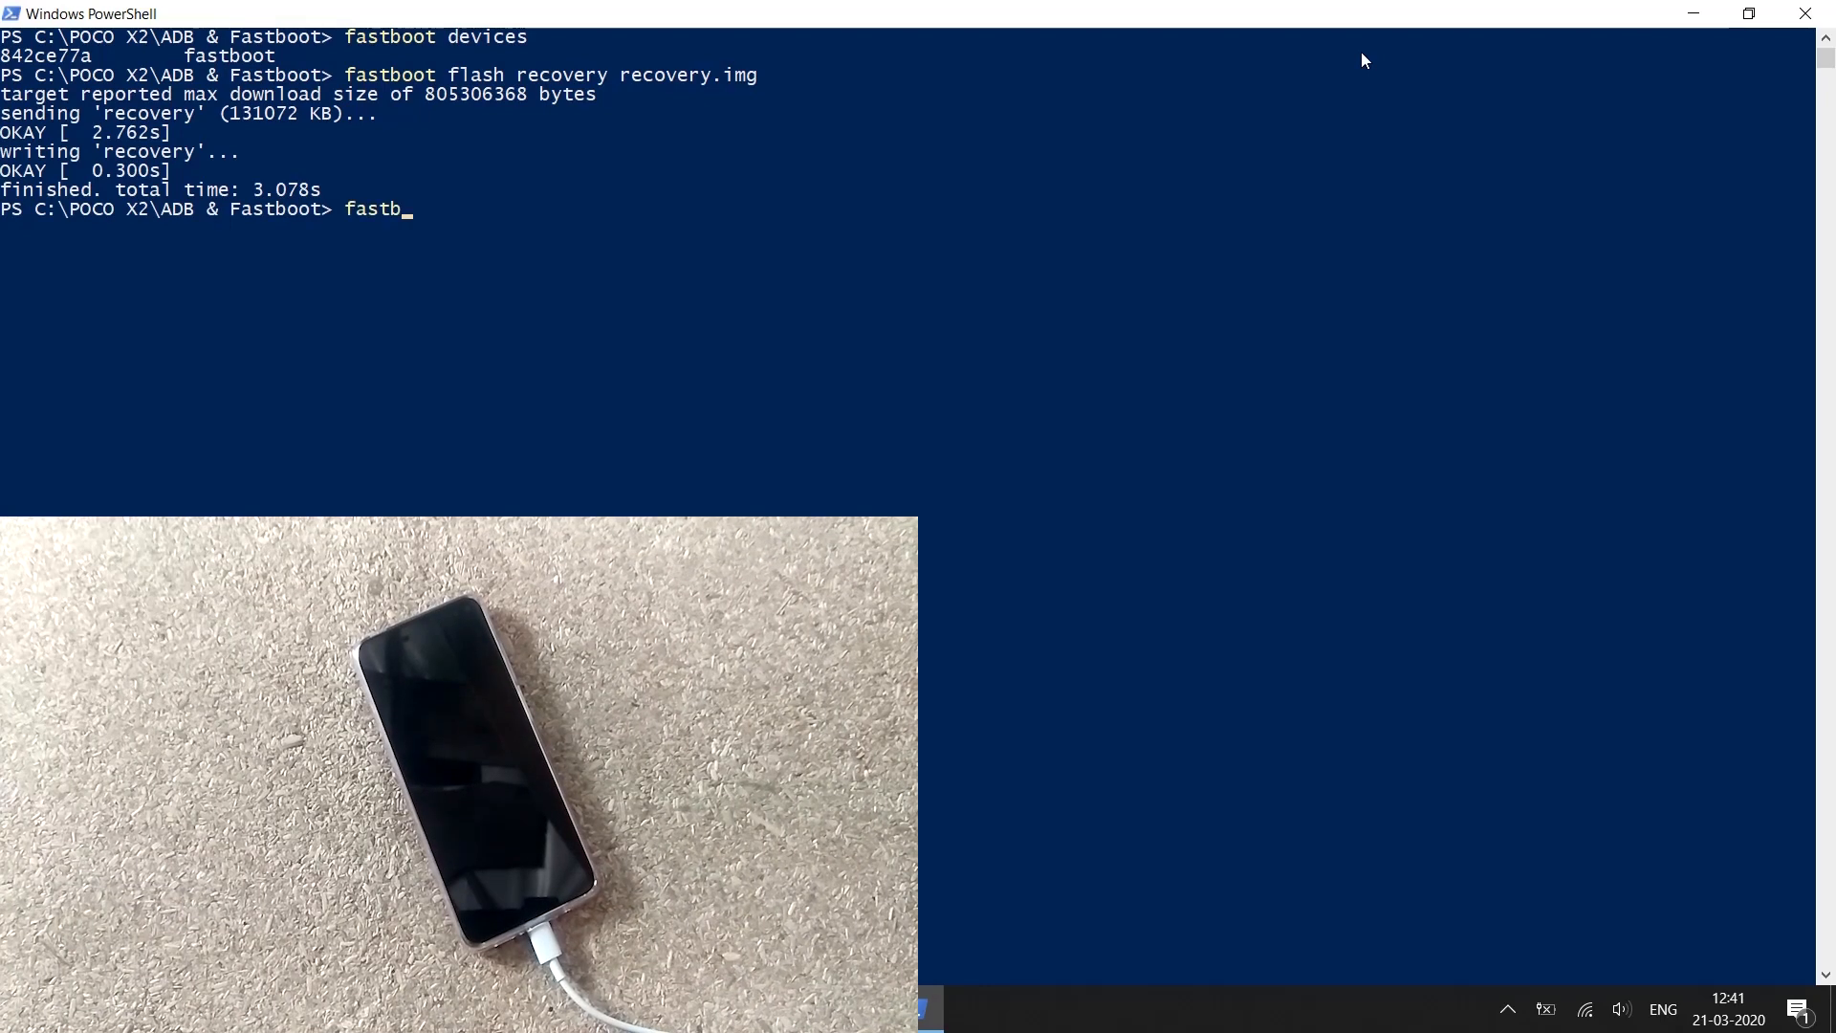
pyautogui.write('oot boot')
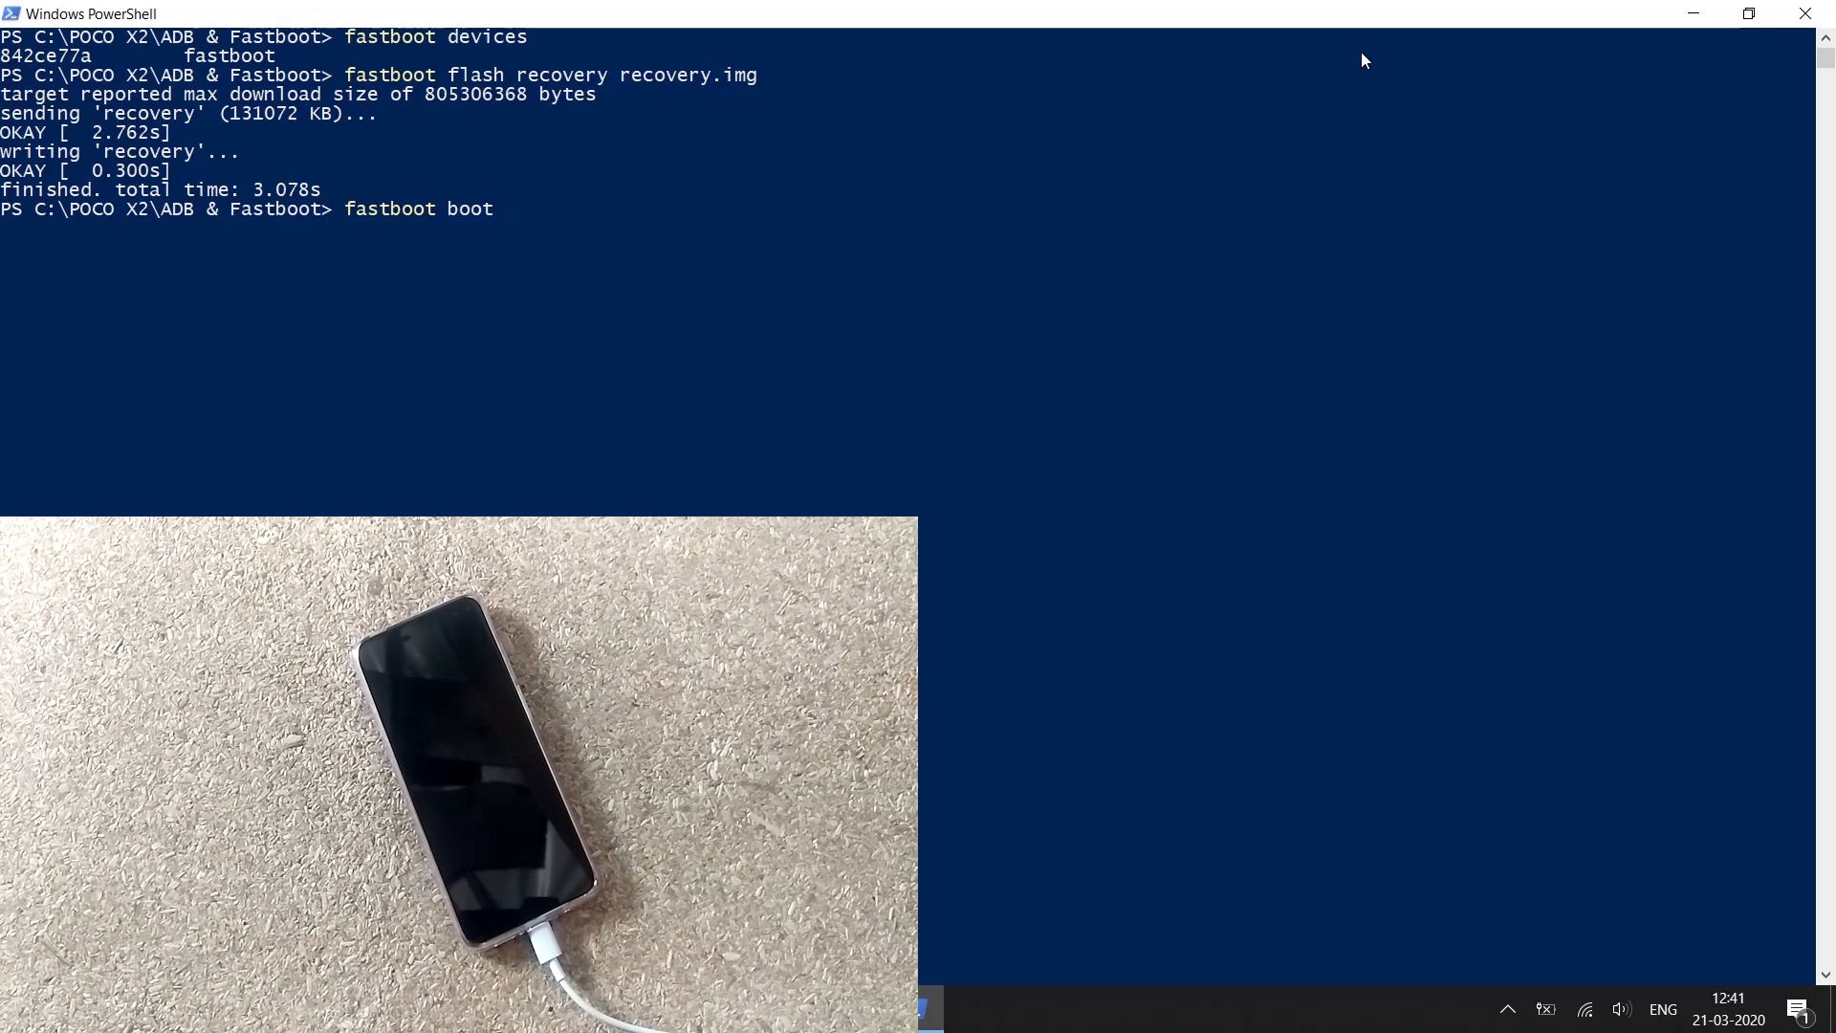
pyautogui.write('recovery.img')
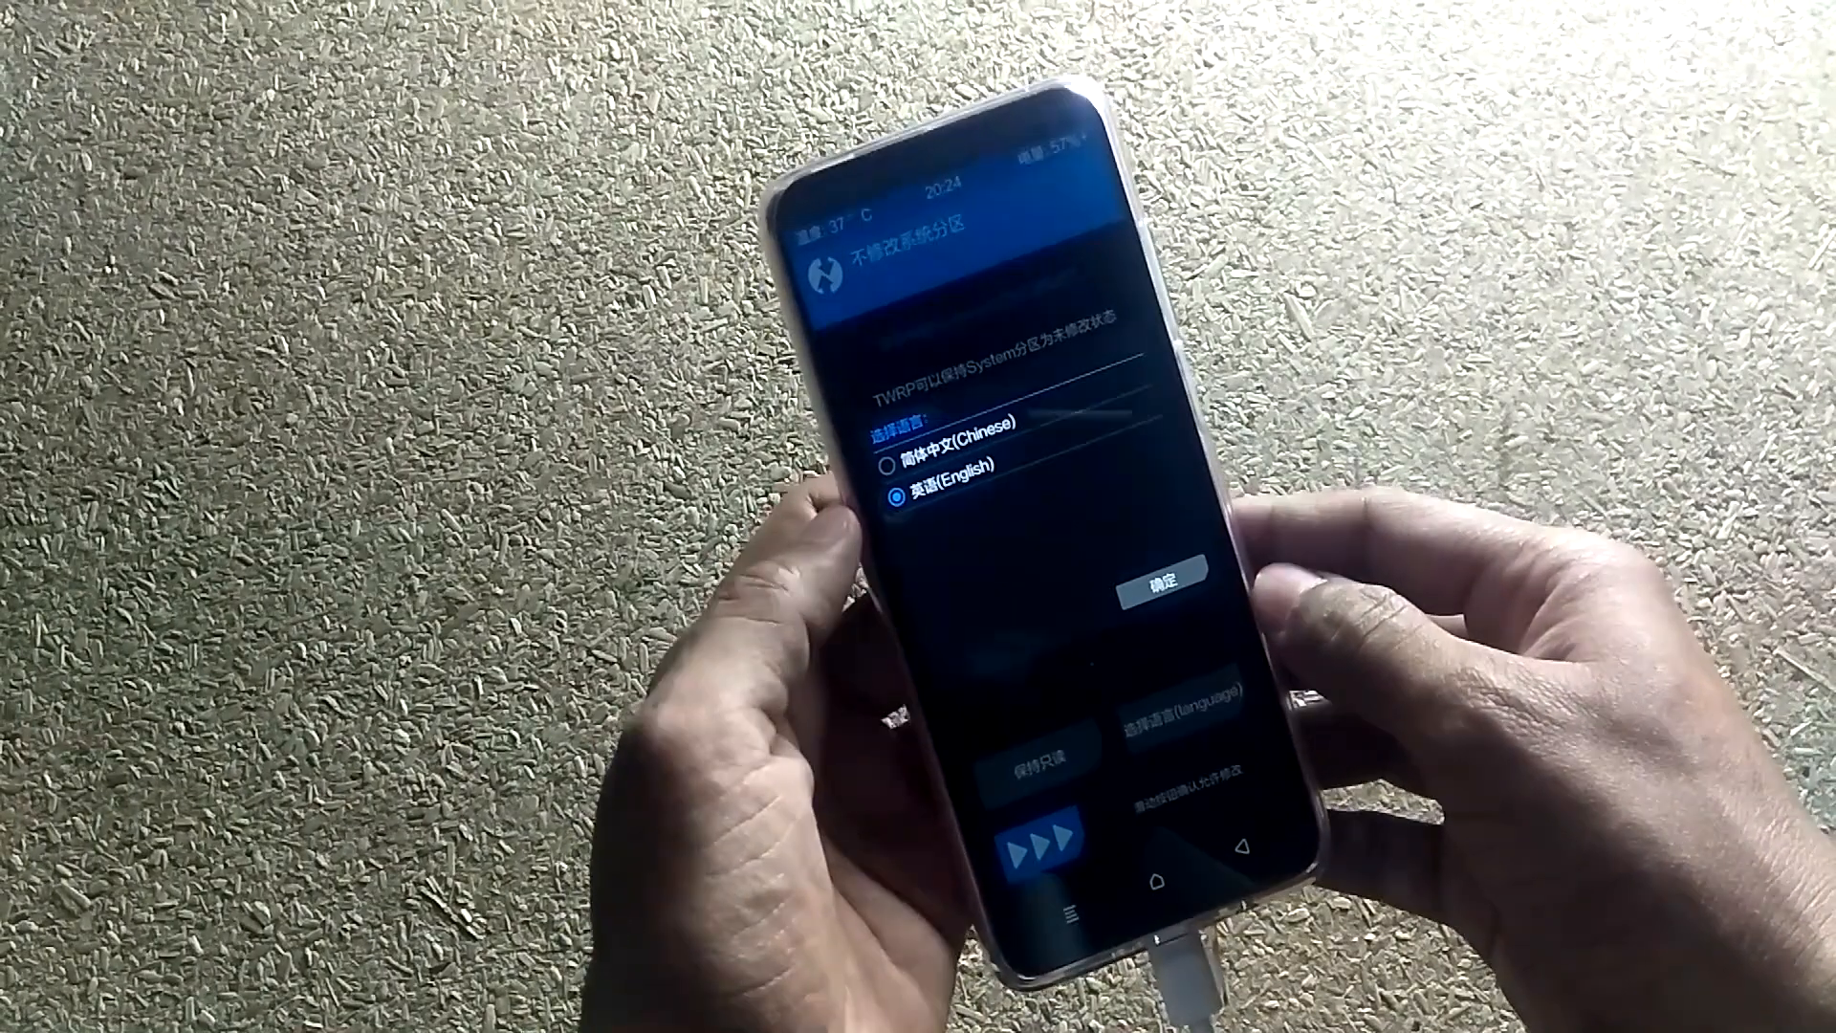
# - Confirm English as the TWRP language to reach the main menu
pyautogui.click(1159, 588)
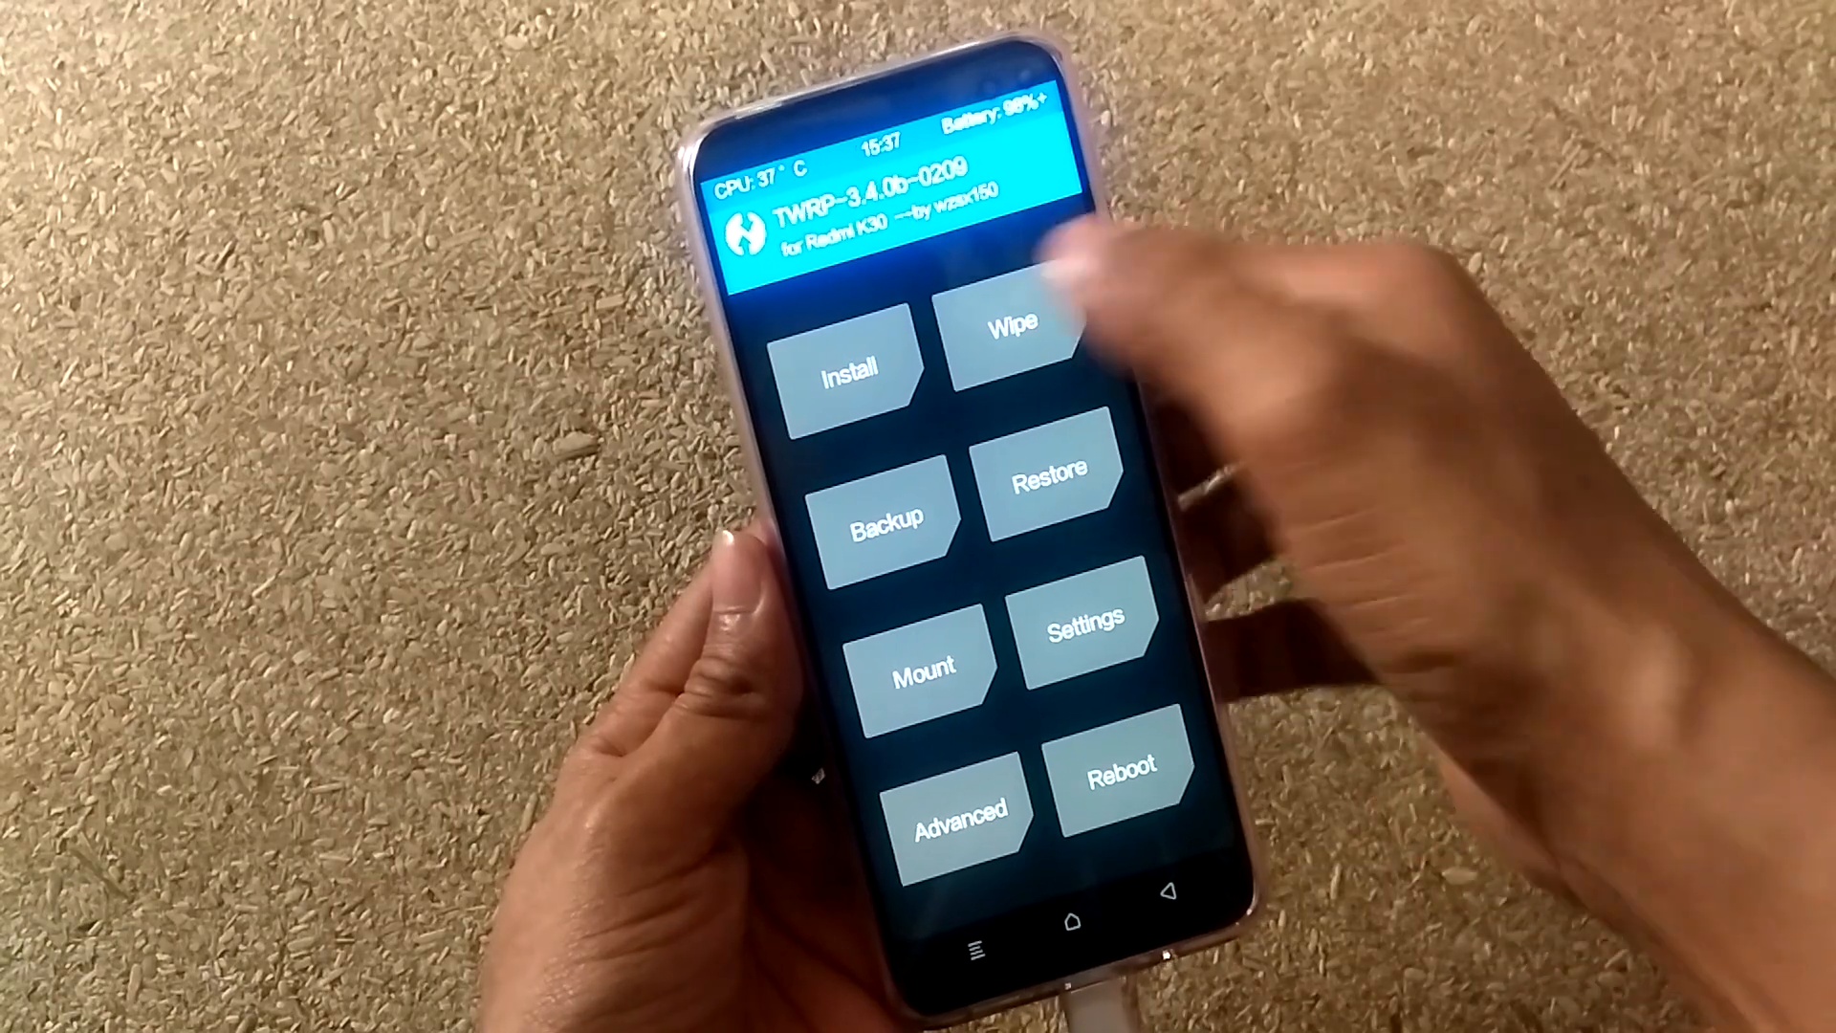
# - Install boot.img as an image to the Boot partition, then reboot to system
pyautogui.click(842, 370)
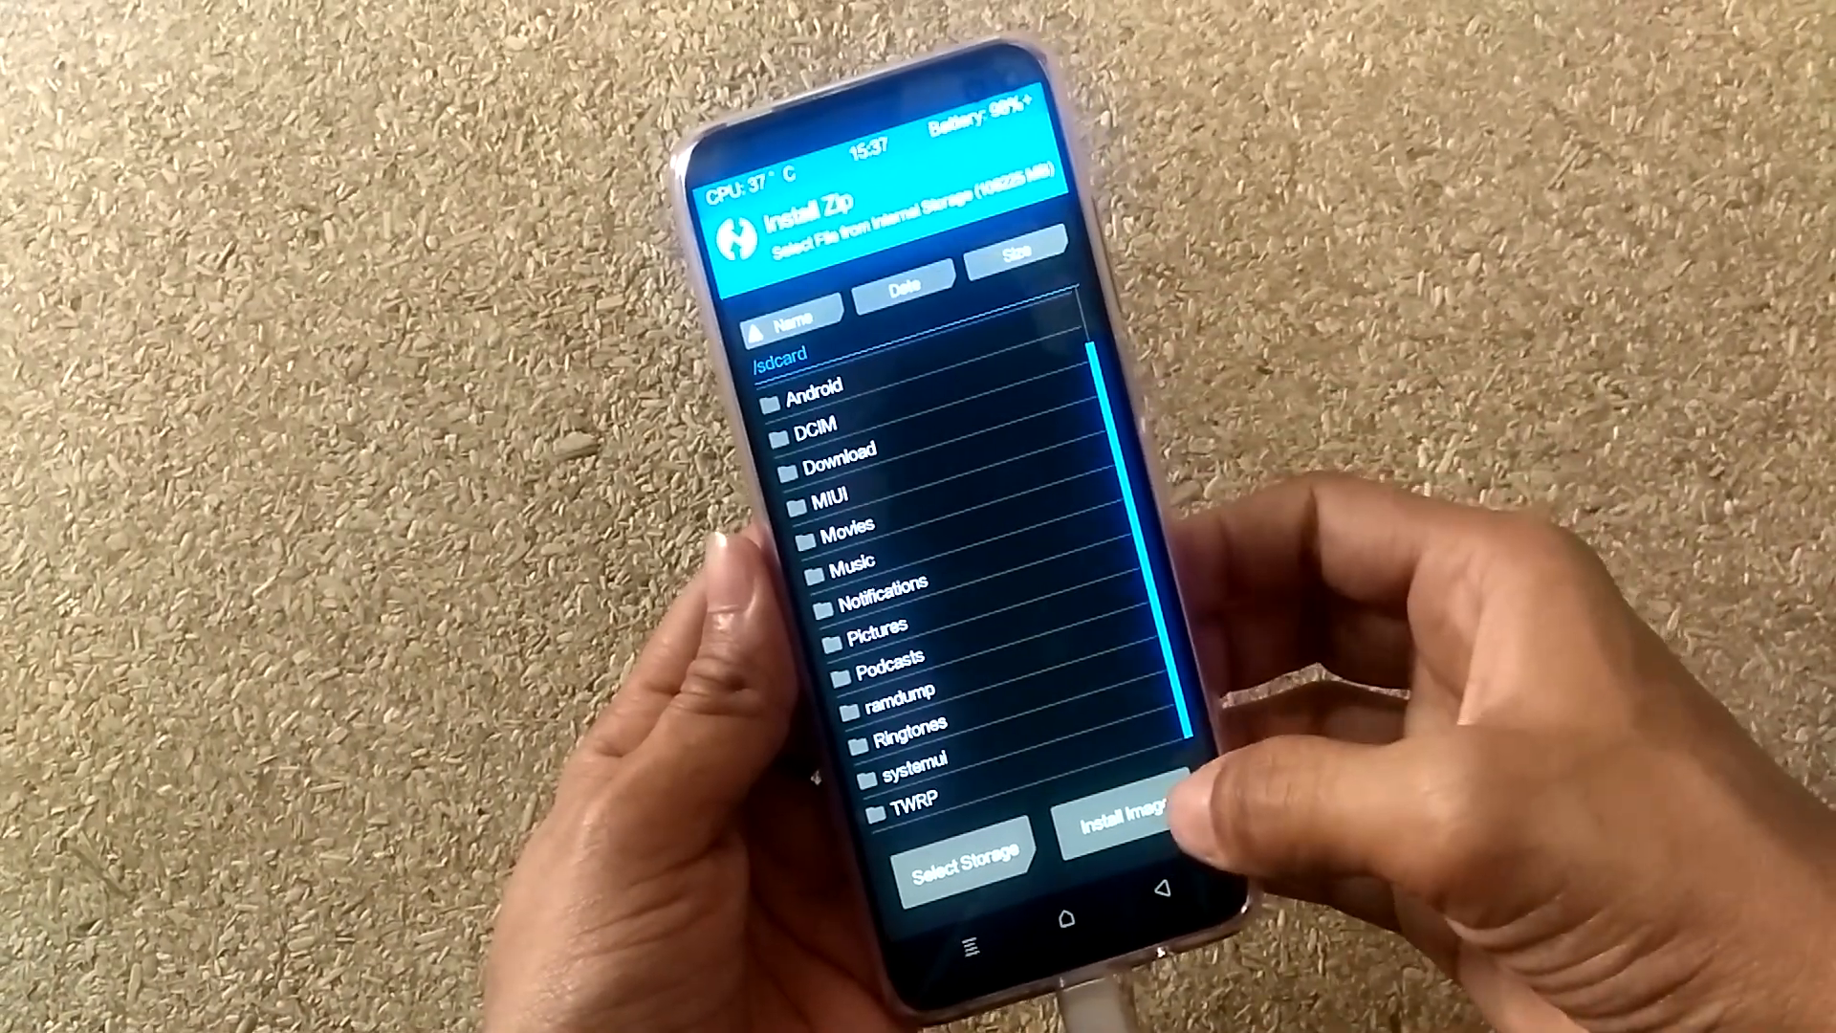
pyautogui.click(1121, 825)
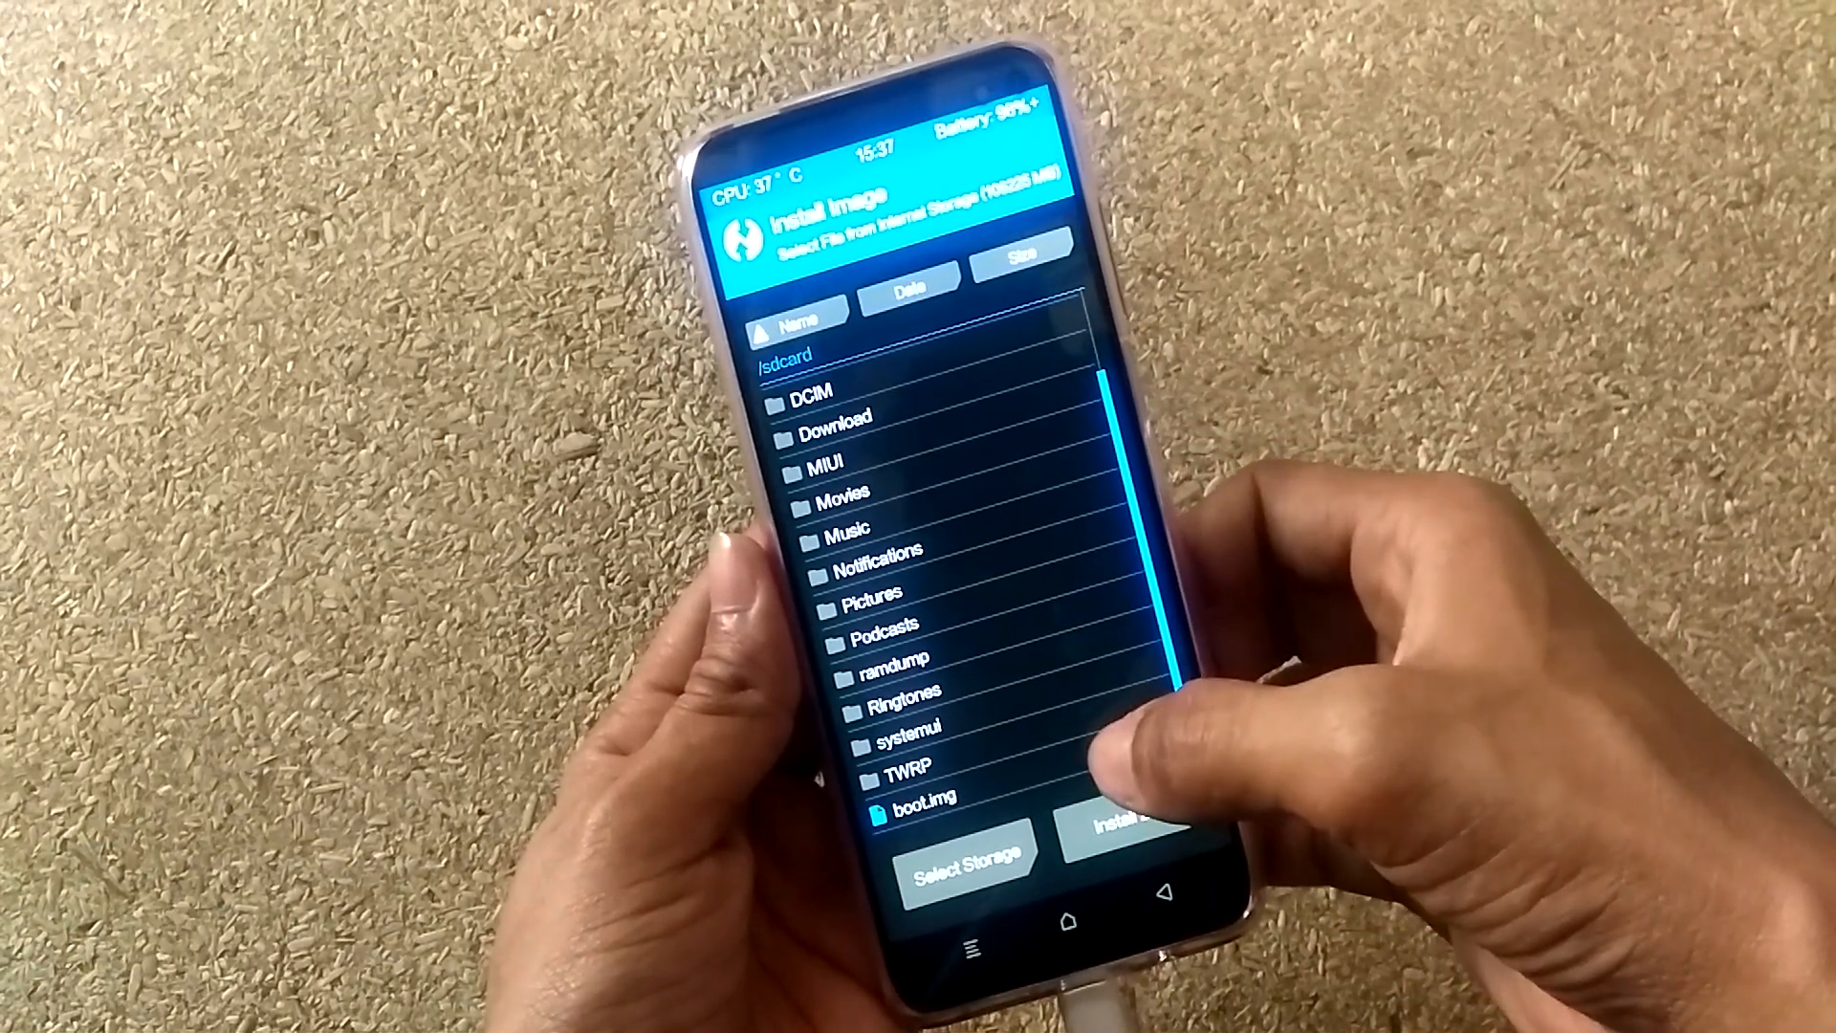
pyautogui.click(918, 811)
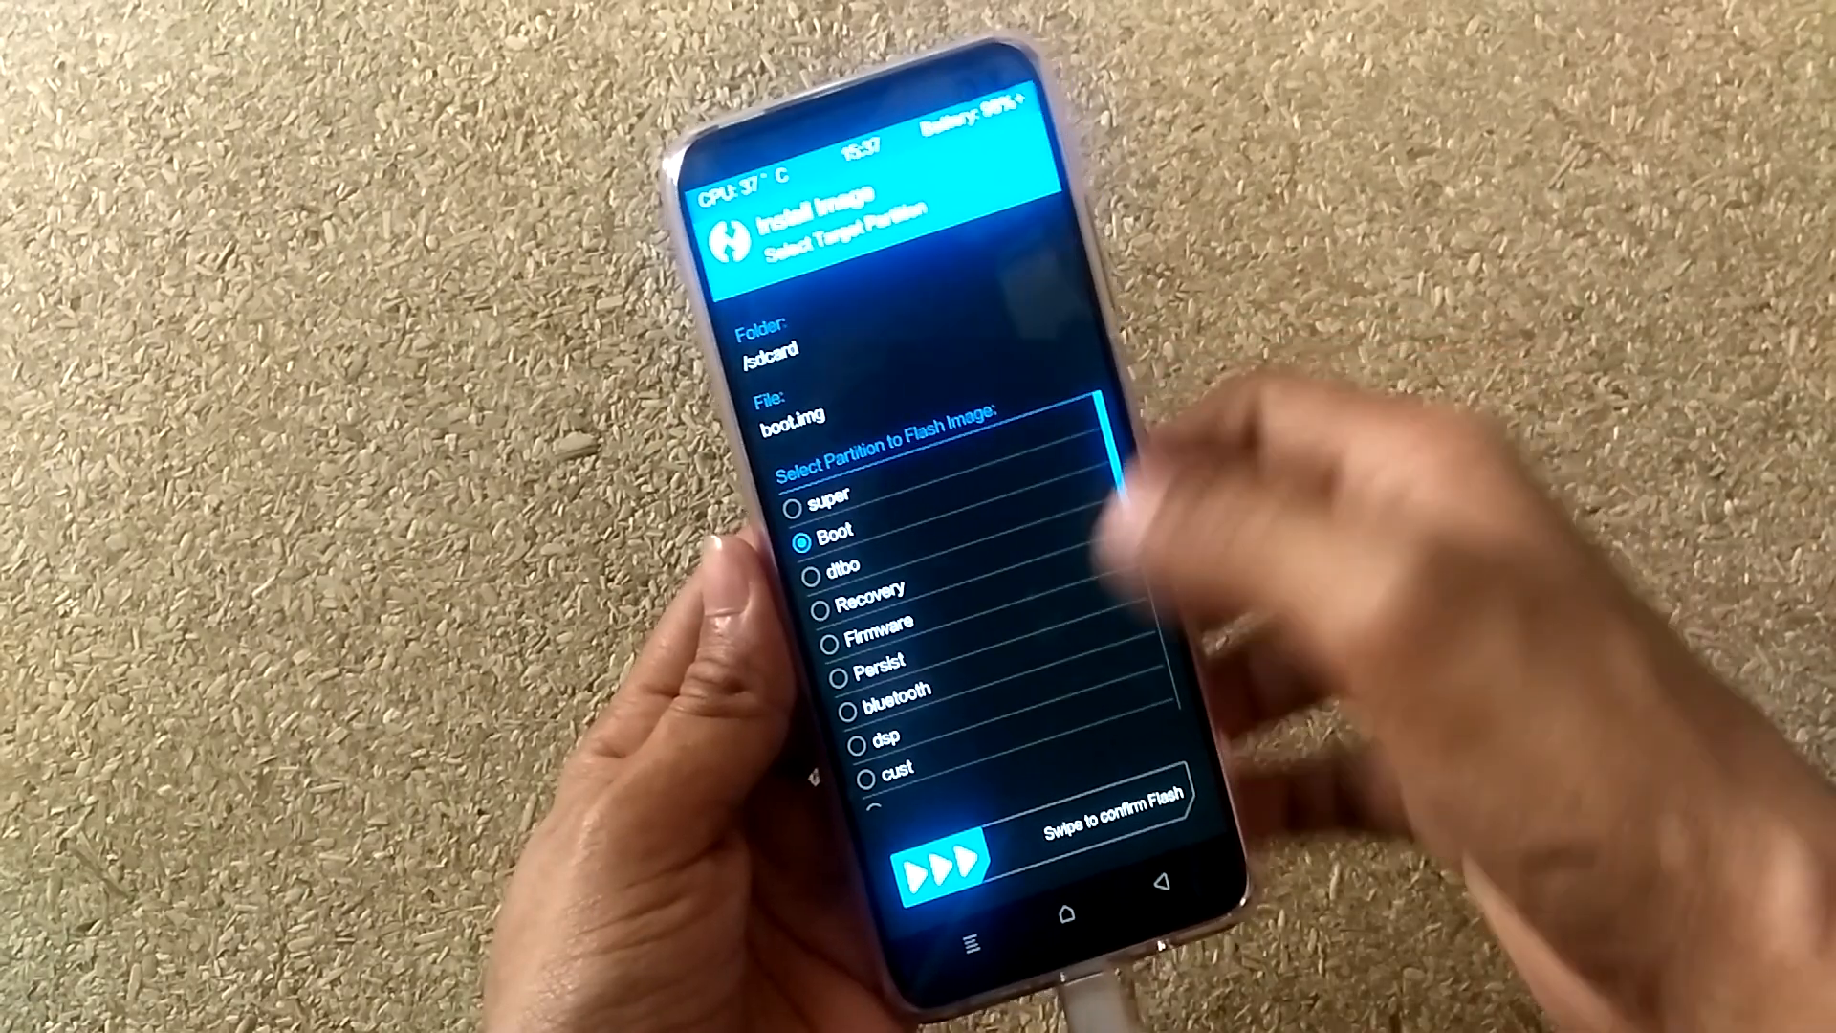
pyautogui.moveTo(925, 849); pyautogui.dragTo(1183, 849)
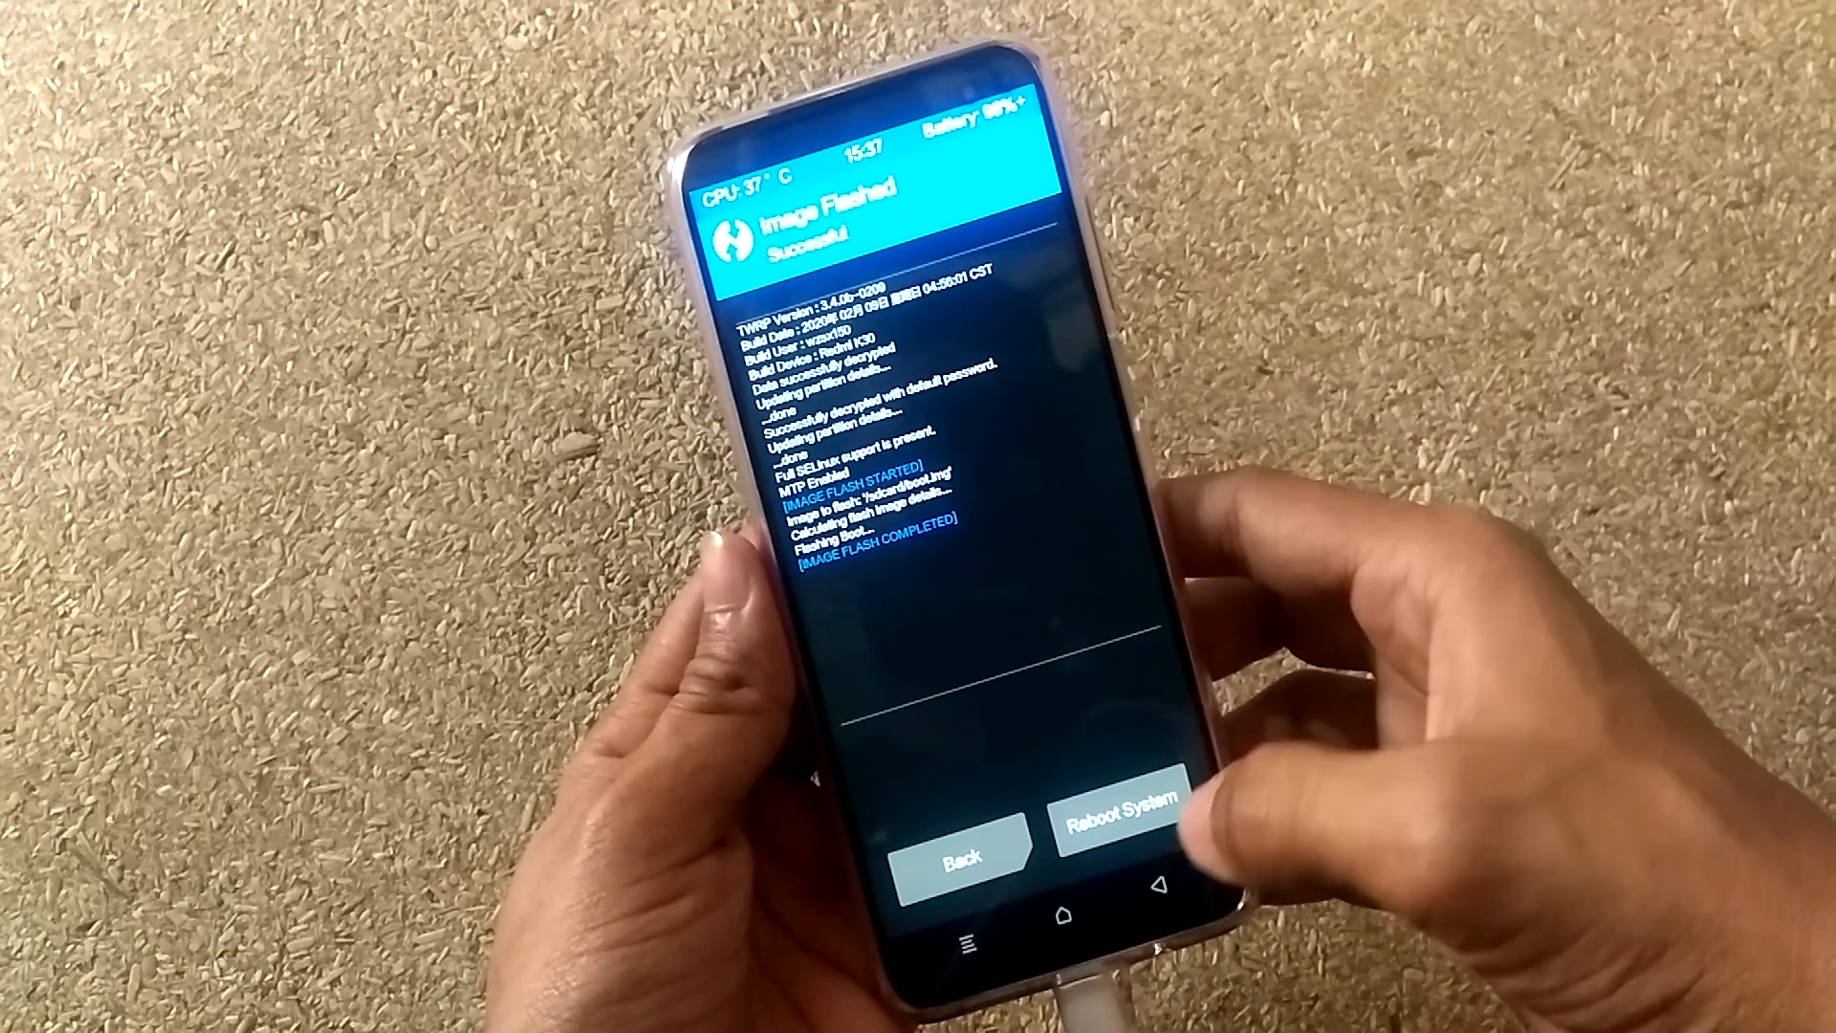
pyautogui.click(1117, 817)
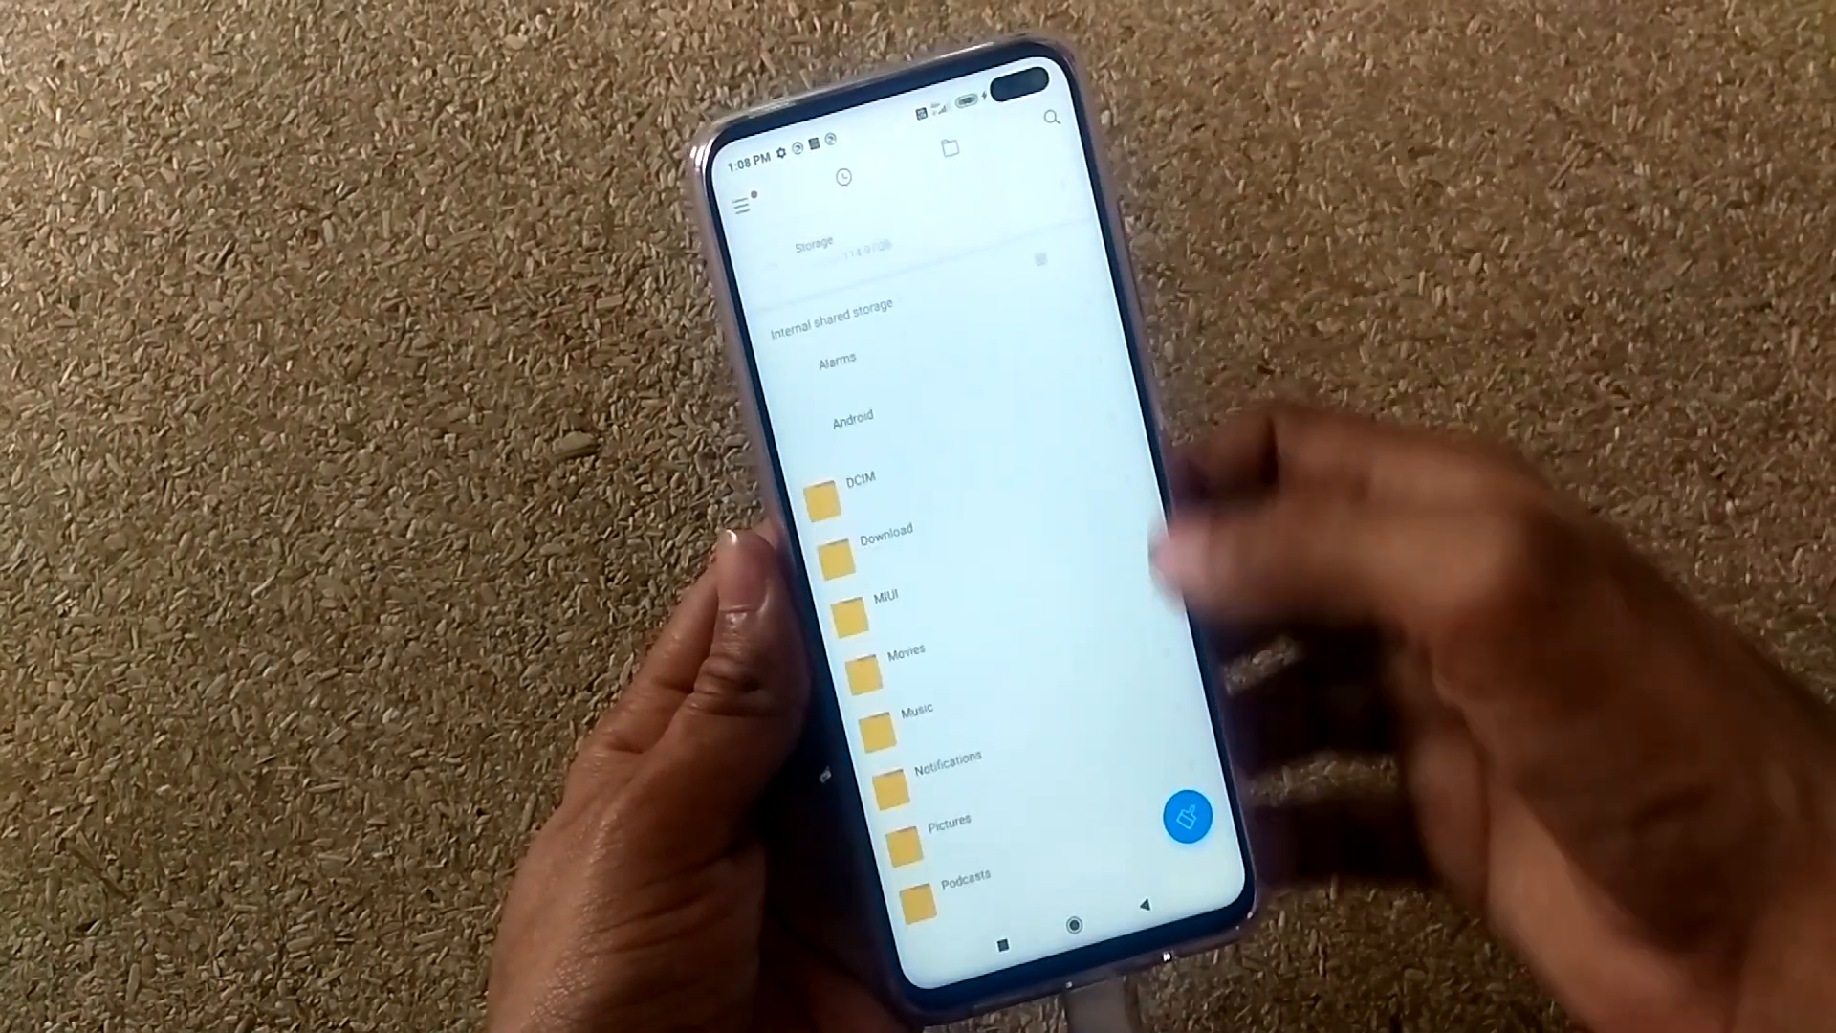
# - Install MagiskManager-v7.5.1.apk from internal storage, allowing the installer file access
pyautogui.scroll(-3)
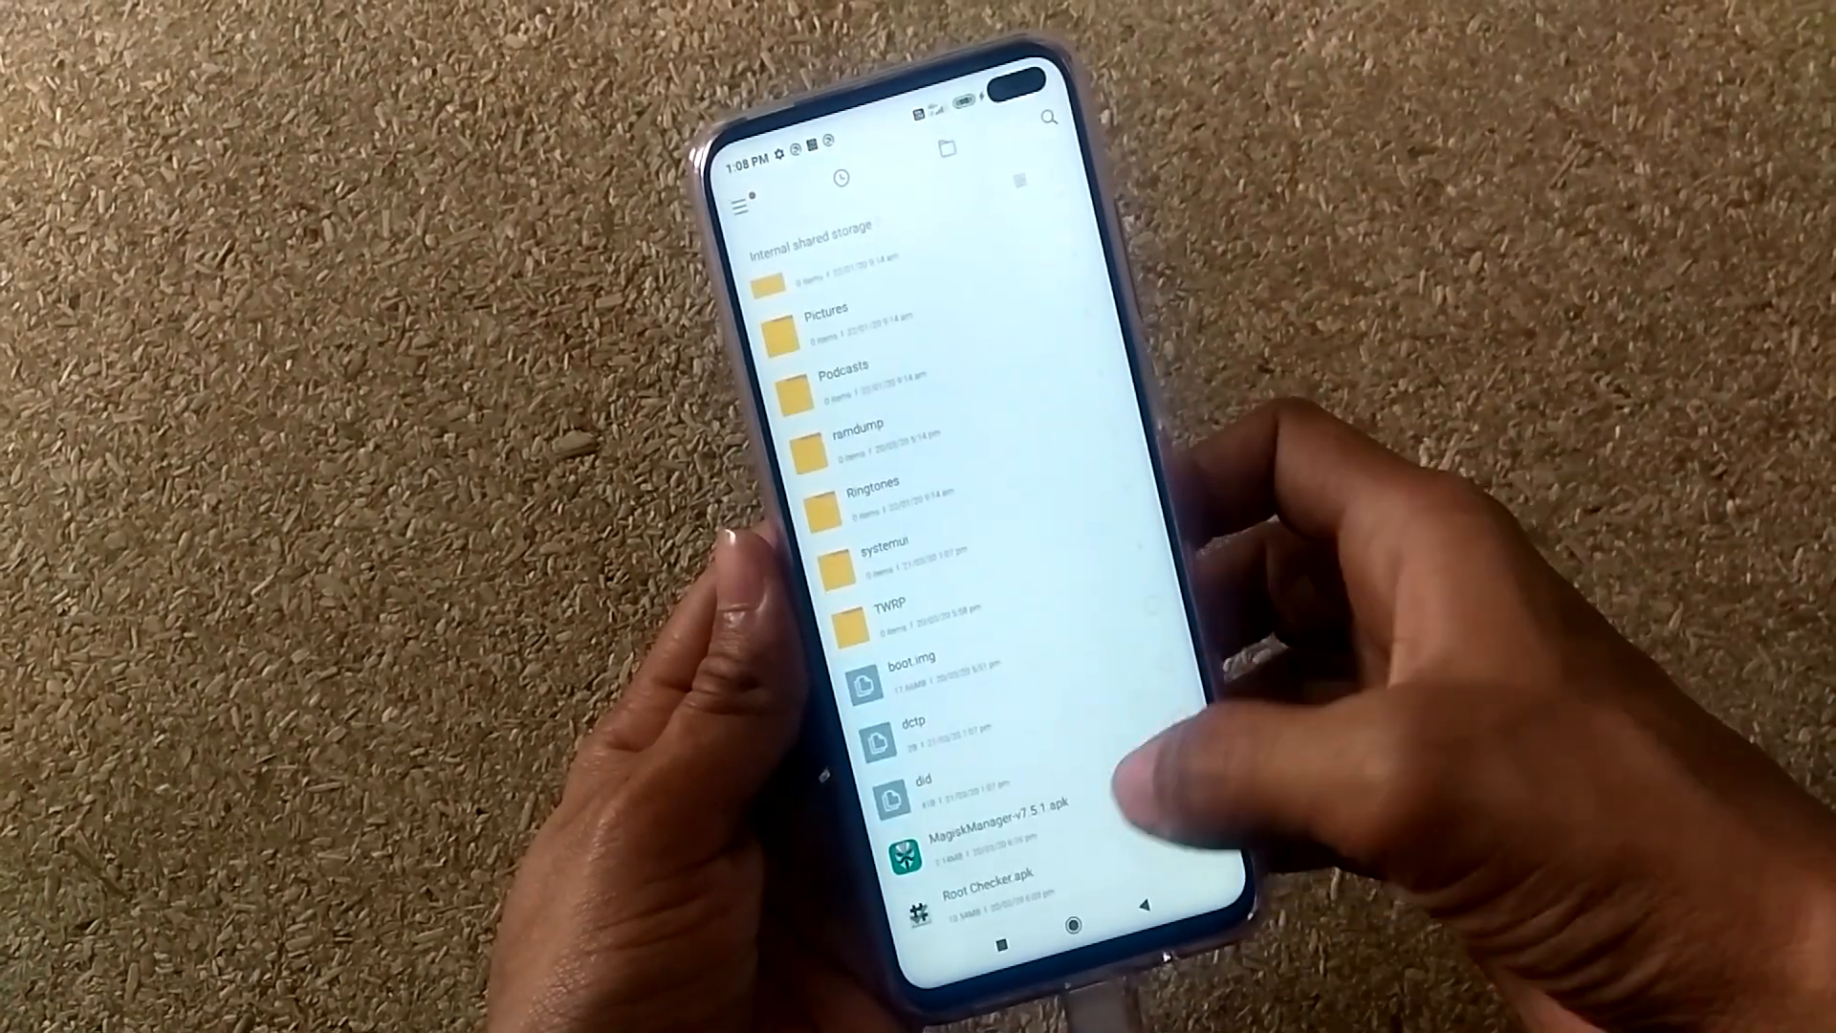
pyautogui.click(989, 842)
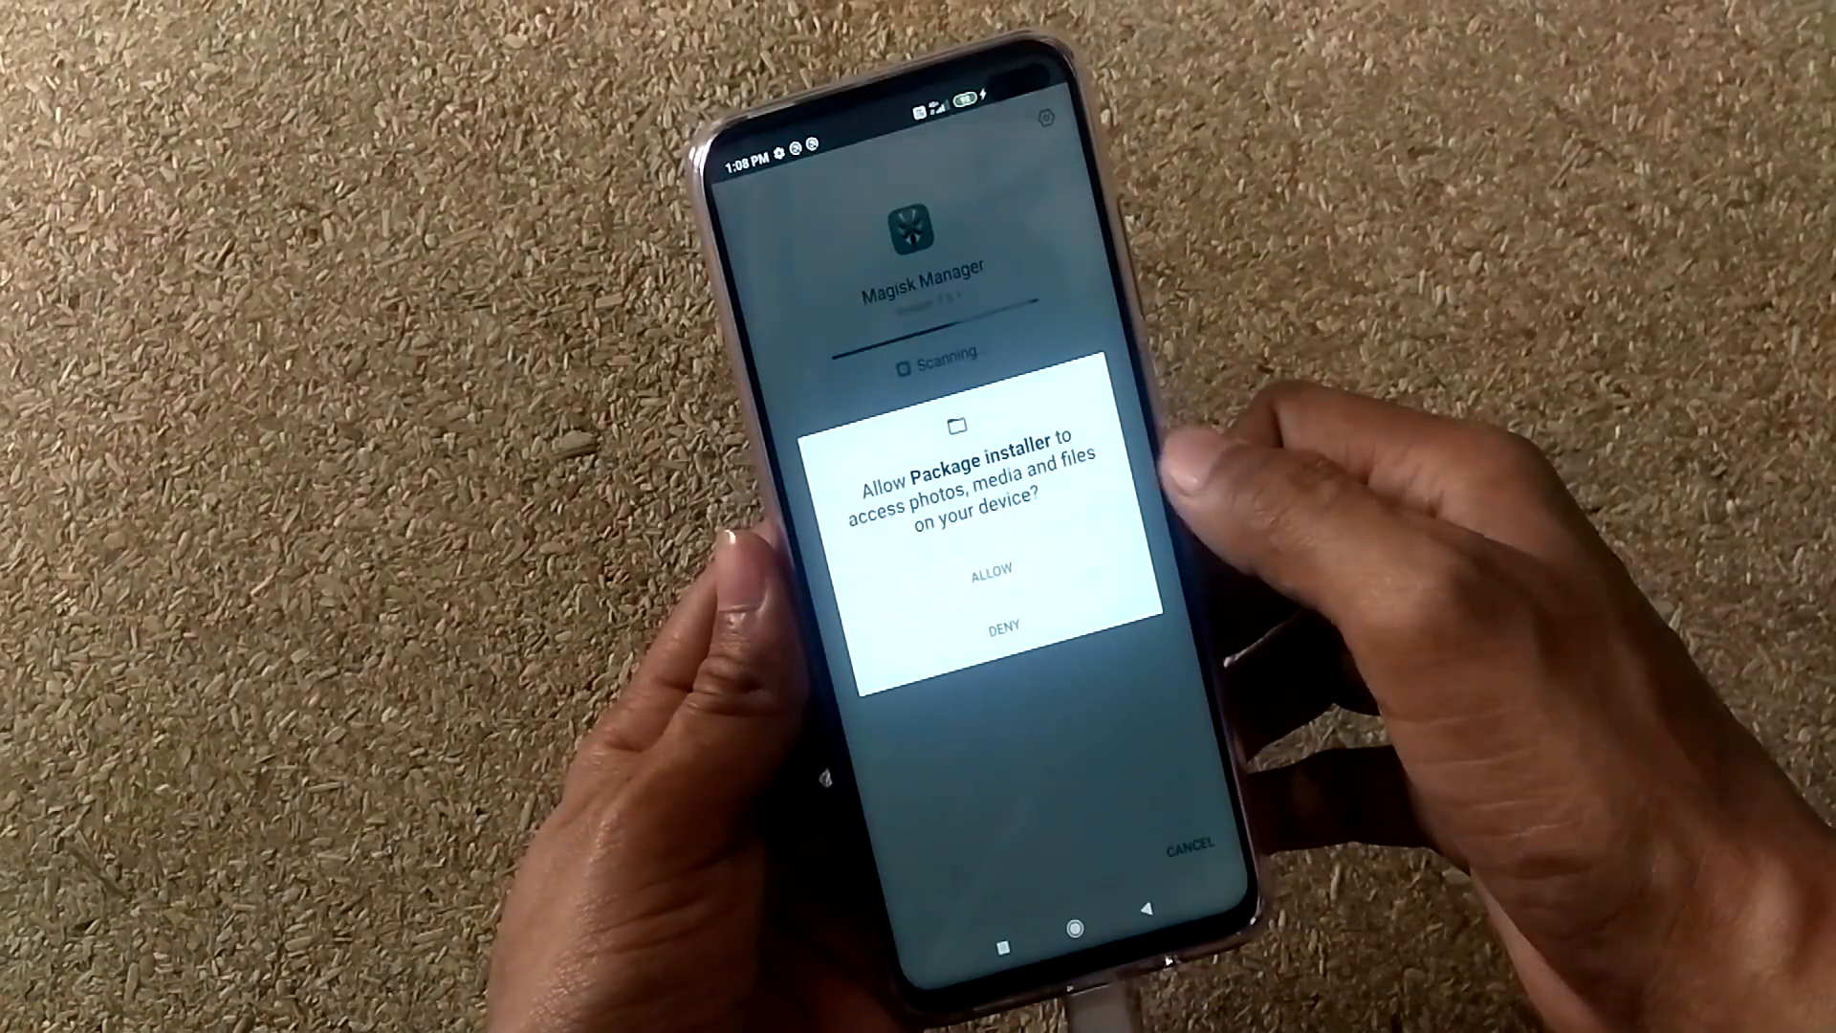
pyautogui.click(984, 571)
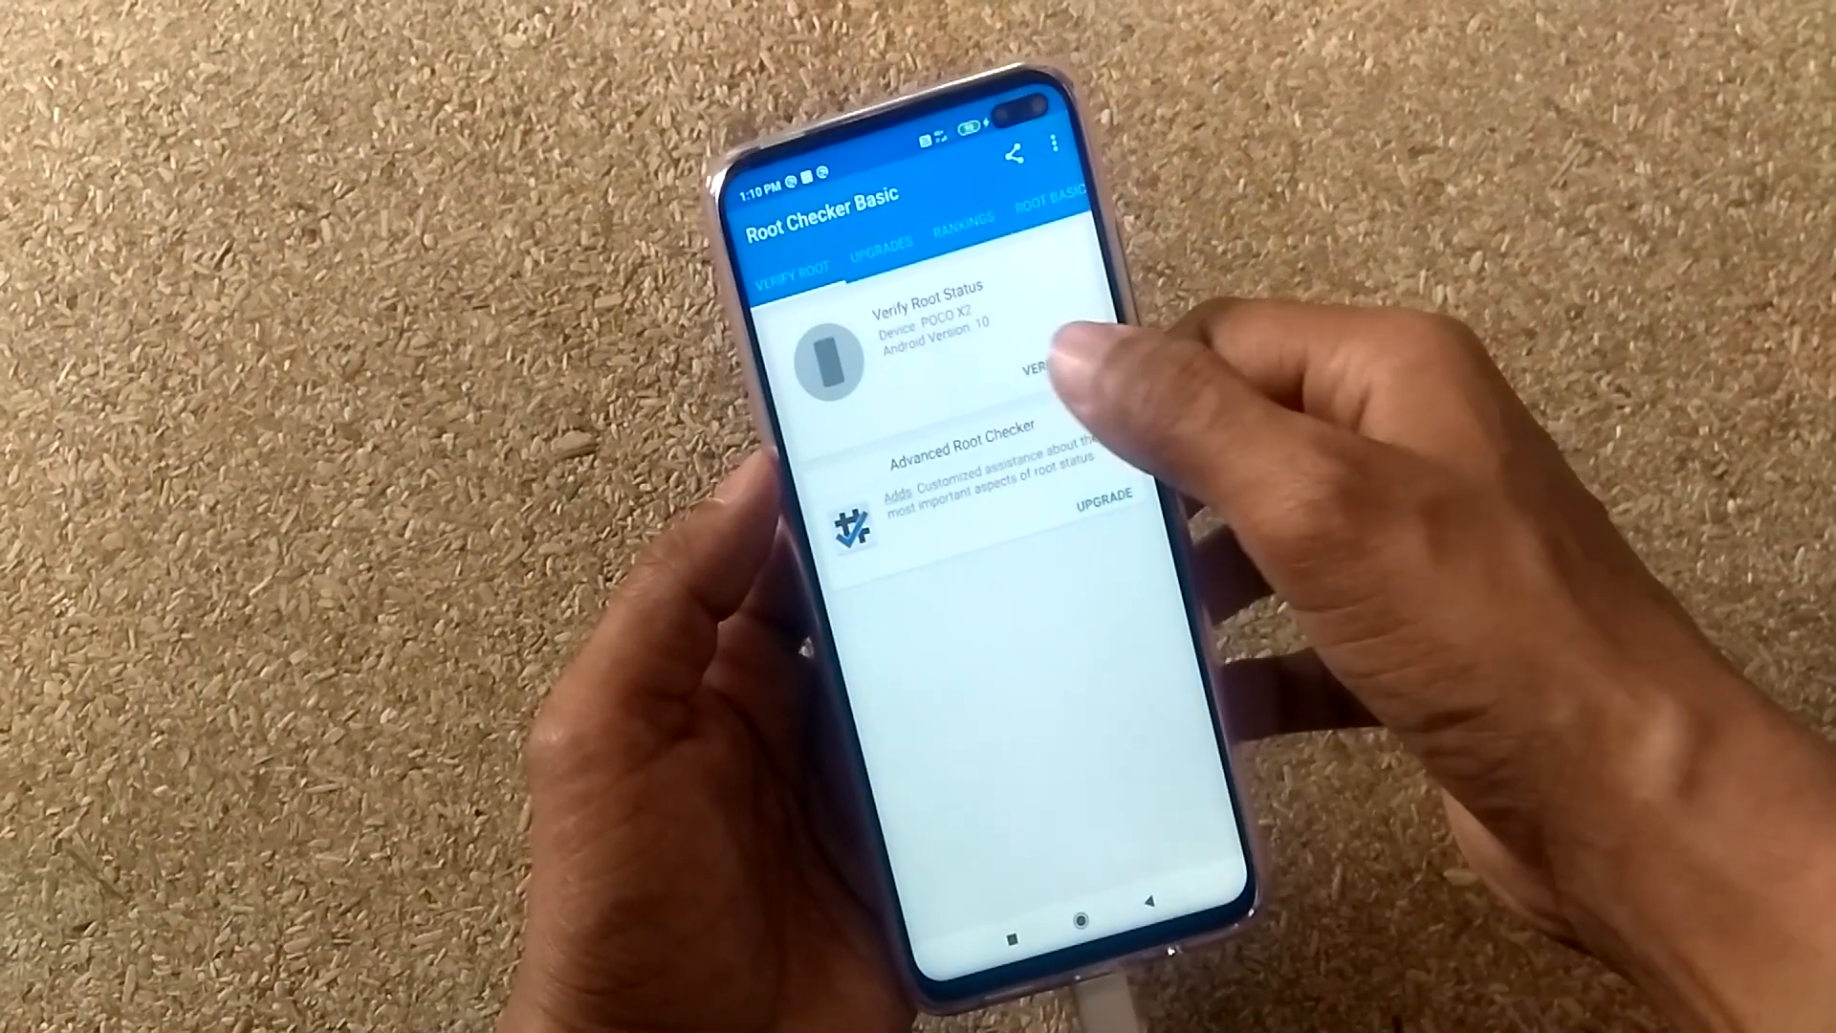
# - Run VERIFY ROOT in Root Checker Basic to trigger the Superuser request
pyautogui.click(1047, 370)
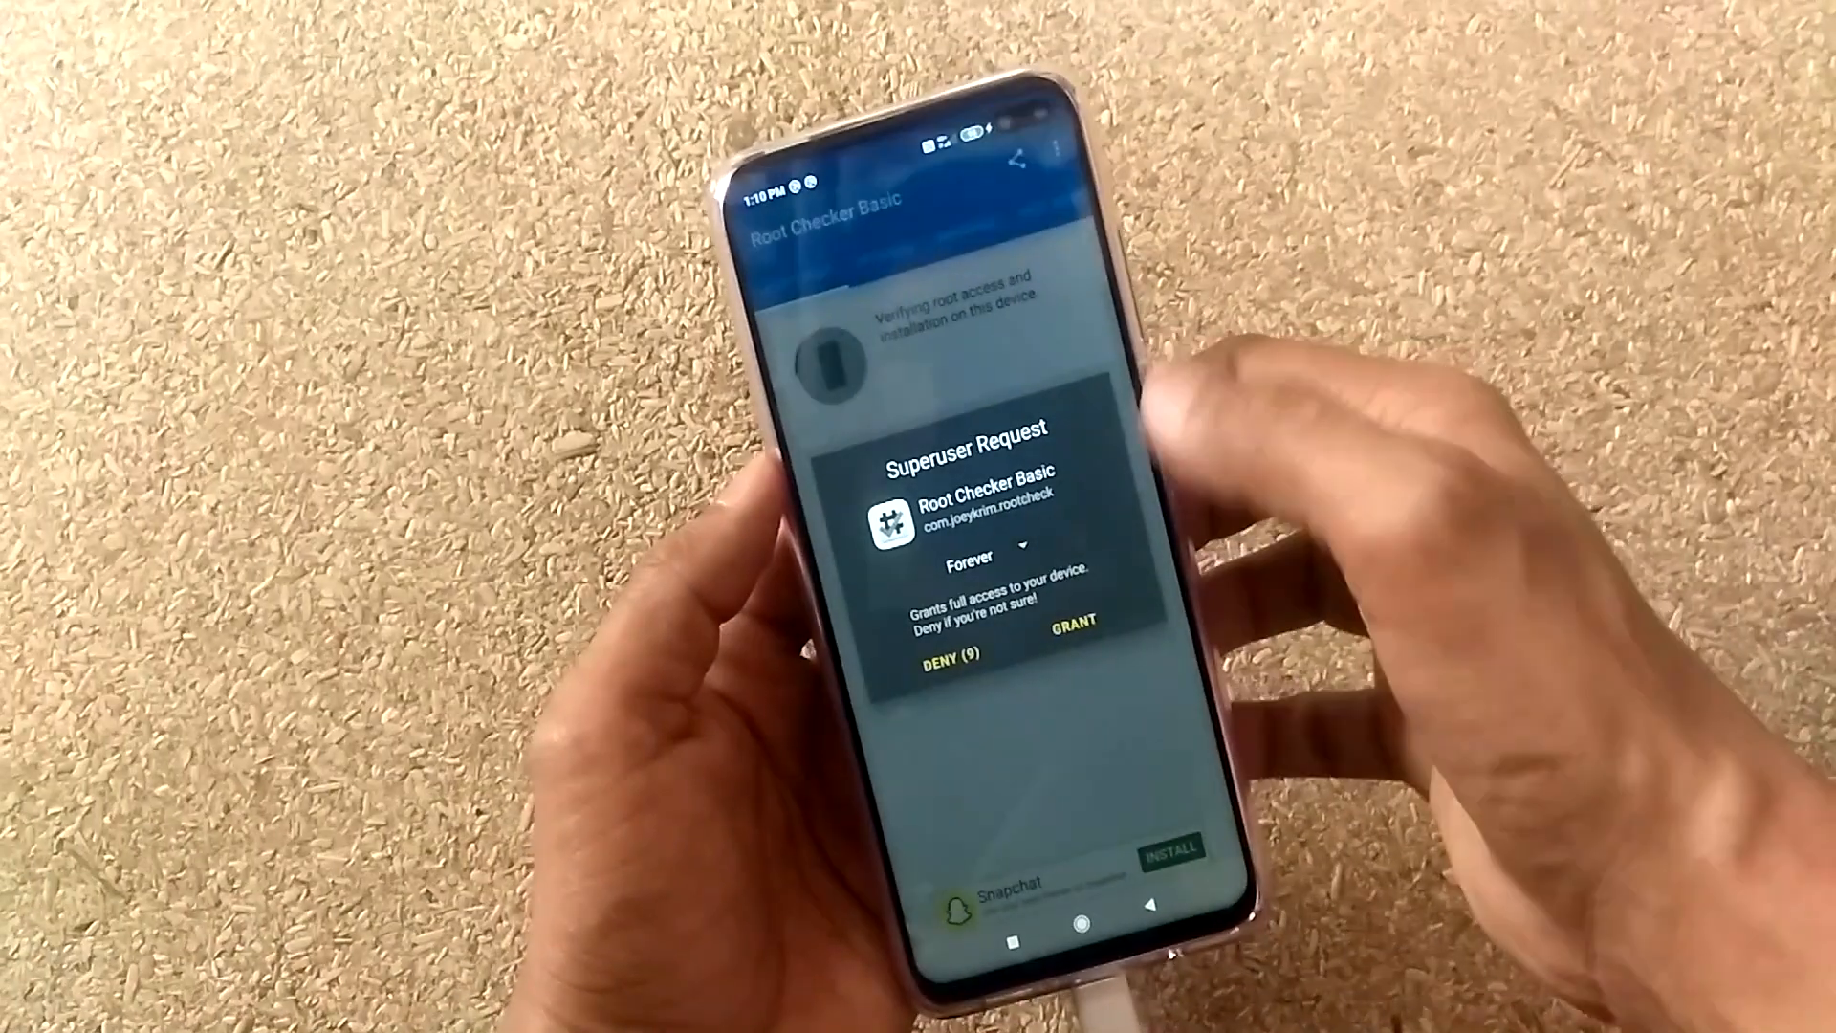